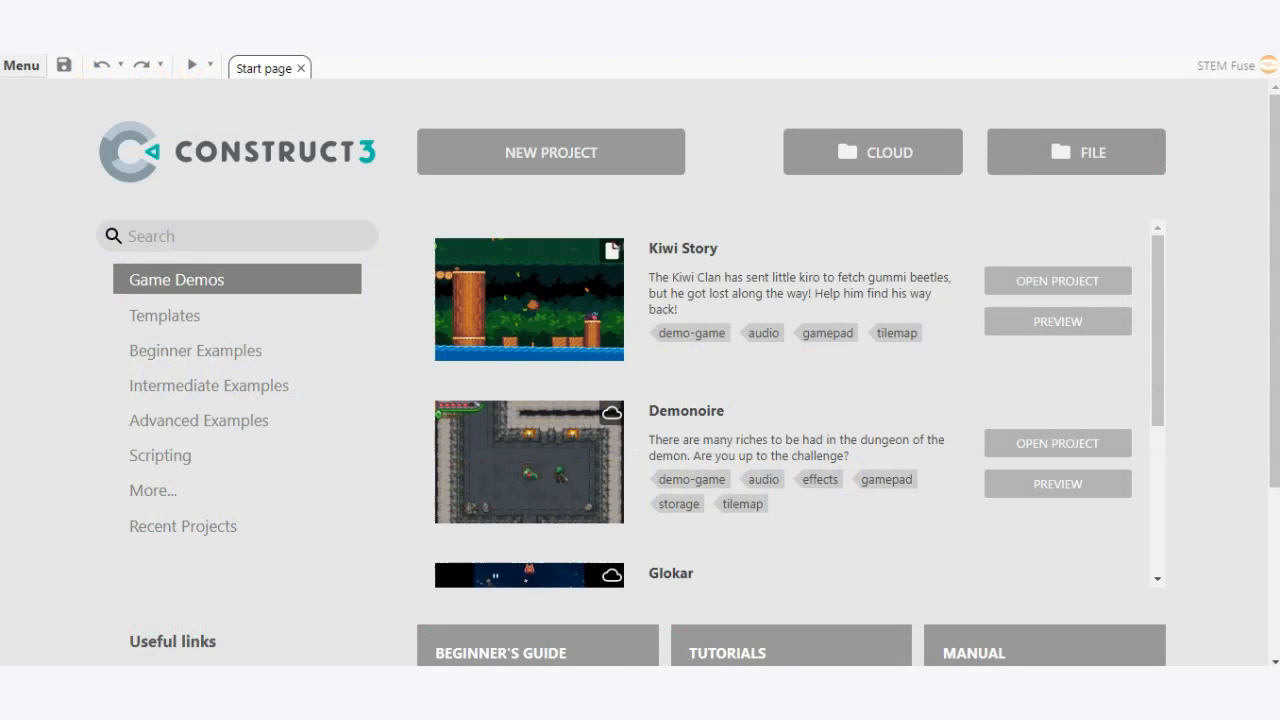
mouse_move(65, 236)
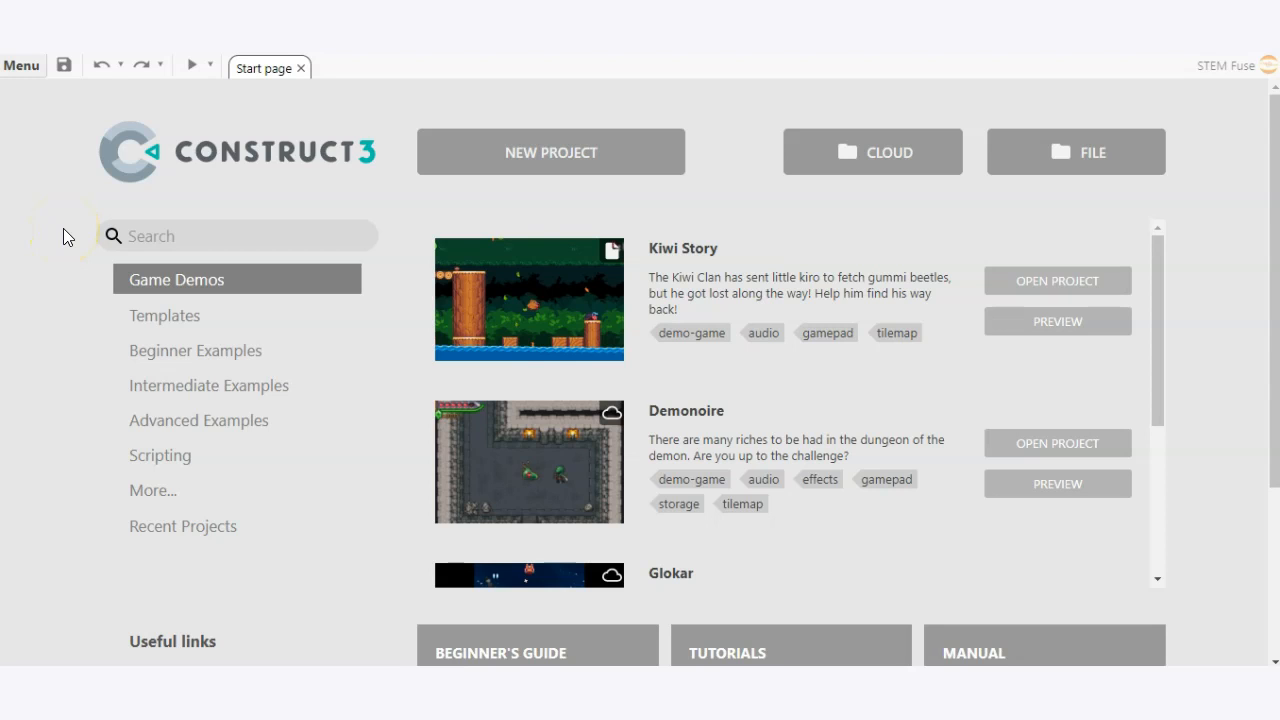
mouse_move(1210, 135)
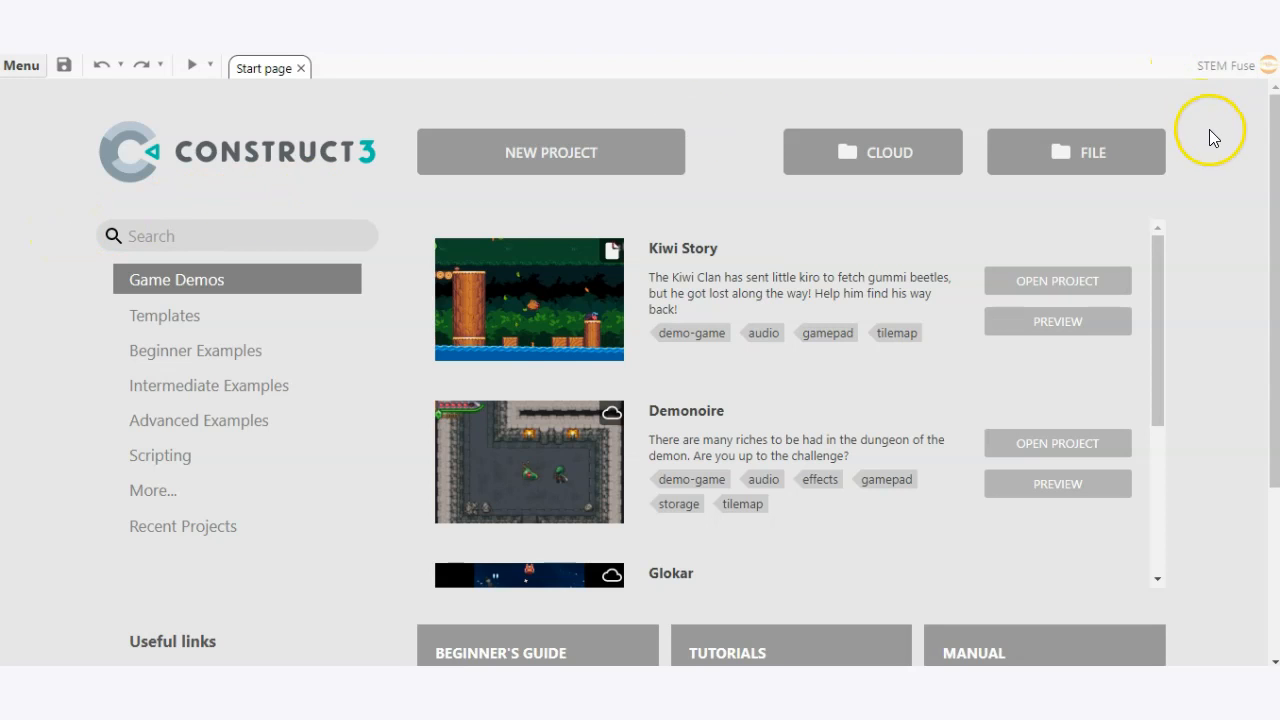
mouse_move(1235, 82)
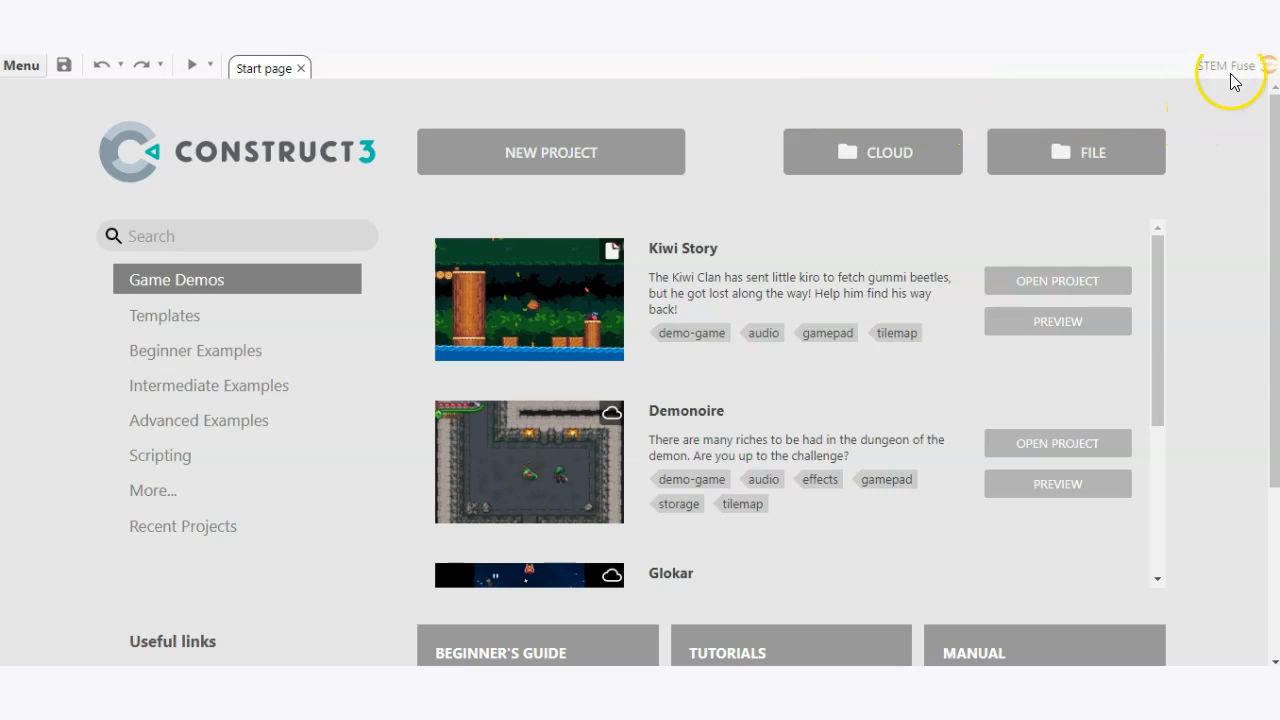
mouse_move(1215, 110)
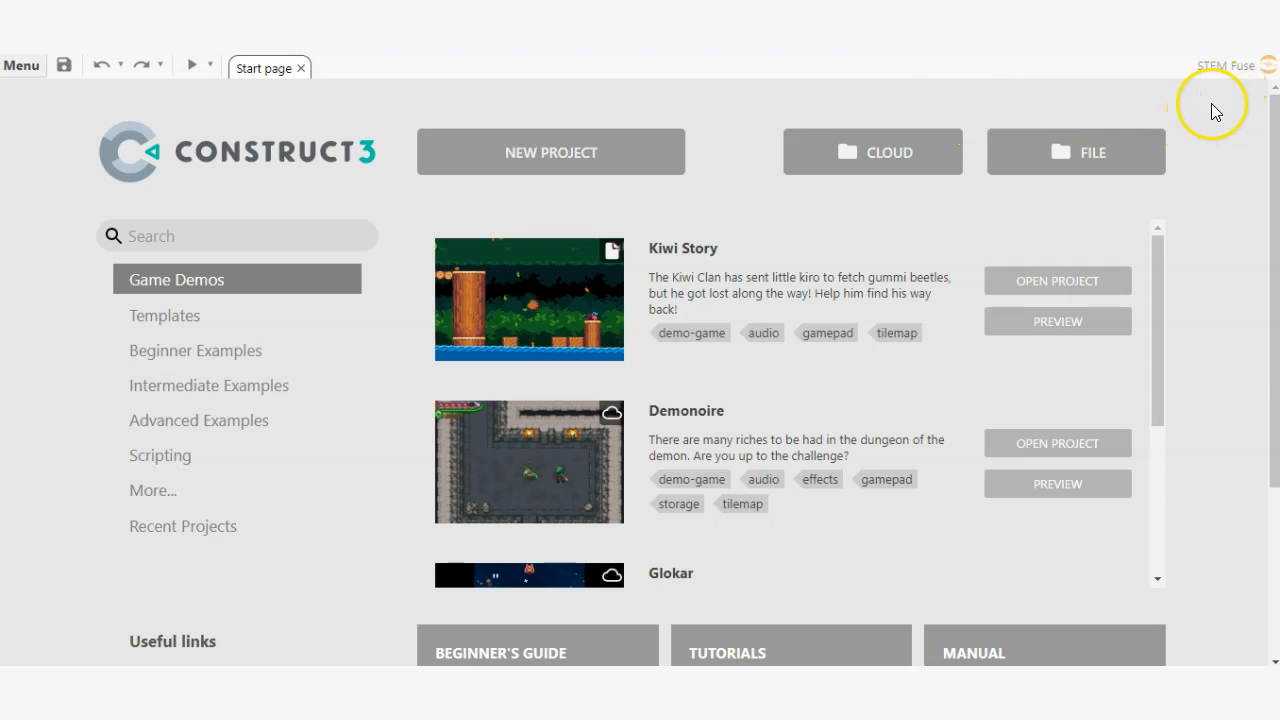
mouse_move(396, 189)
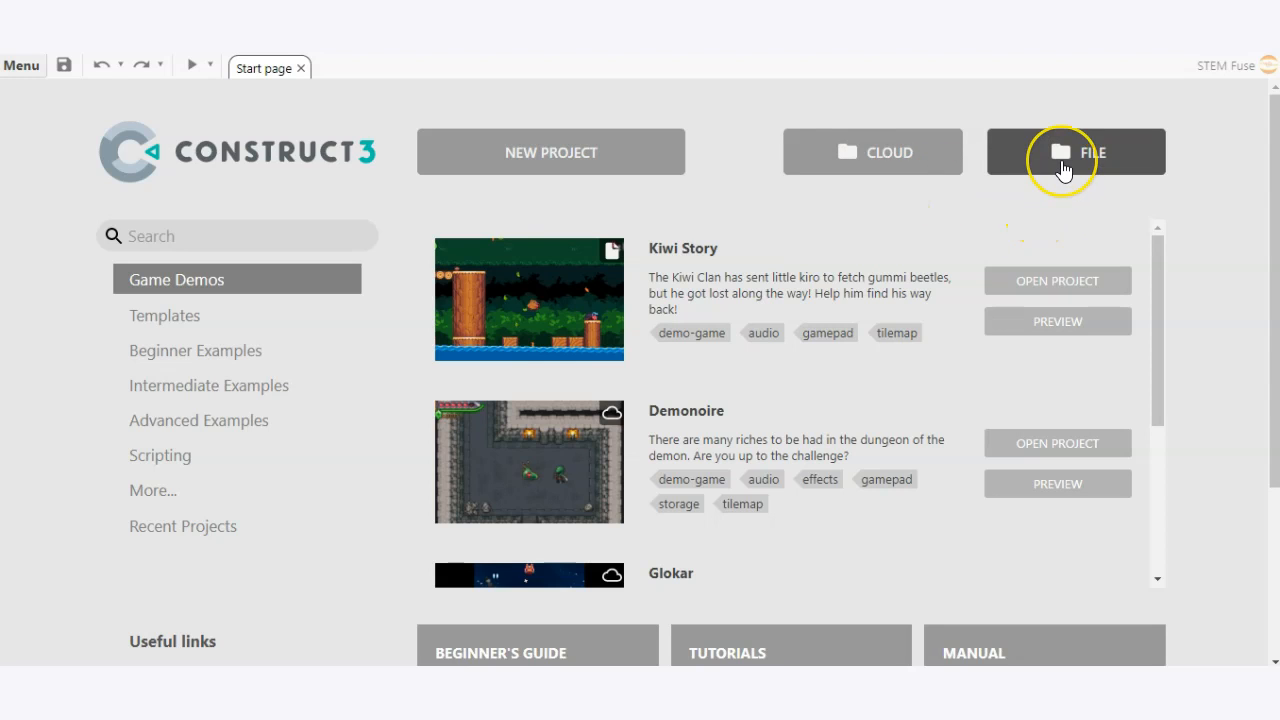
mouse_move(1150, 185)
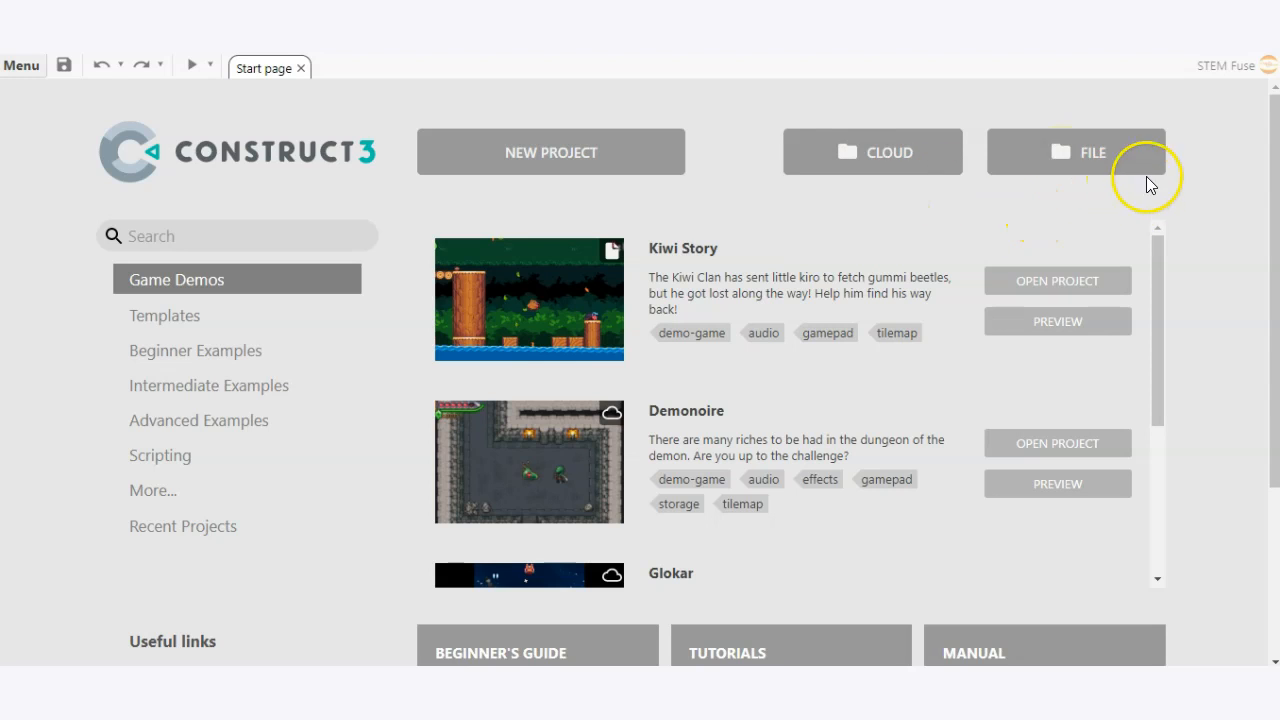
mouse_move(1170, 218)
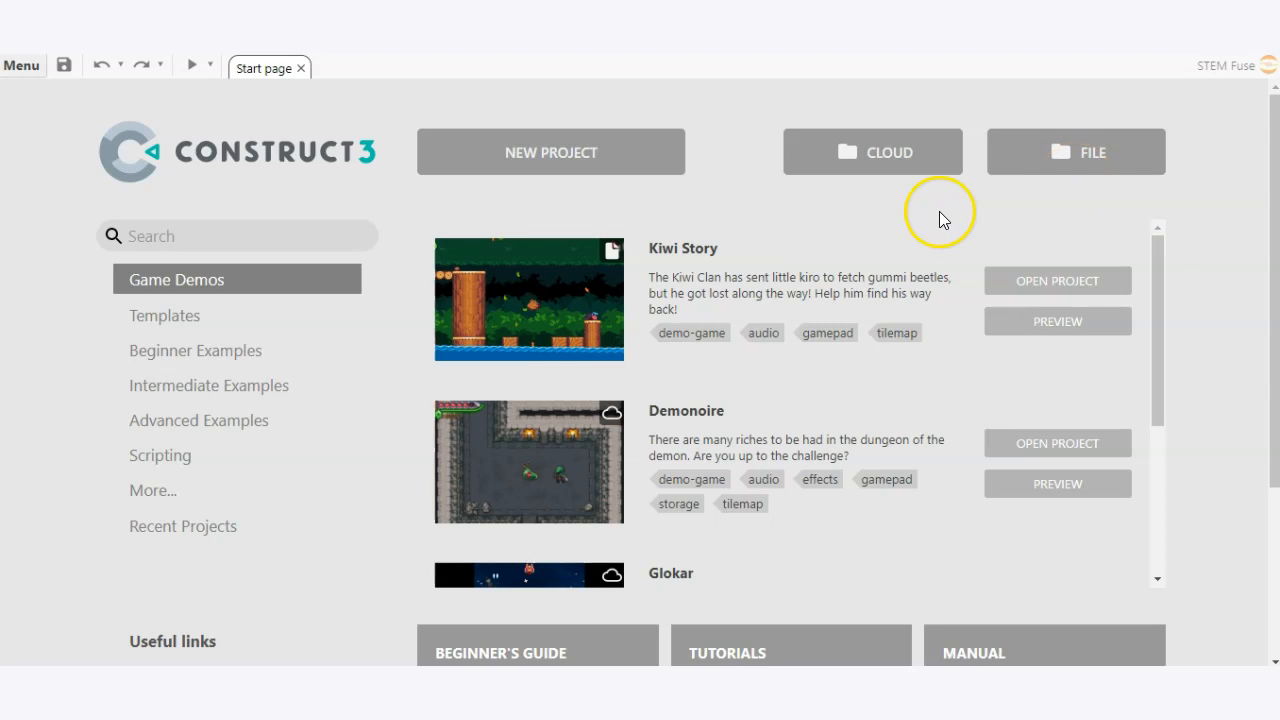
mouse_move(795, 196)
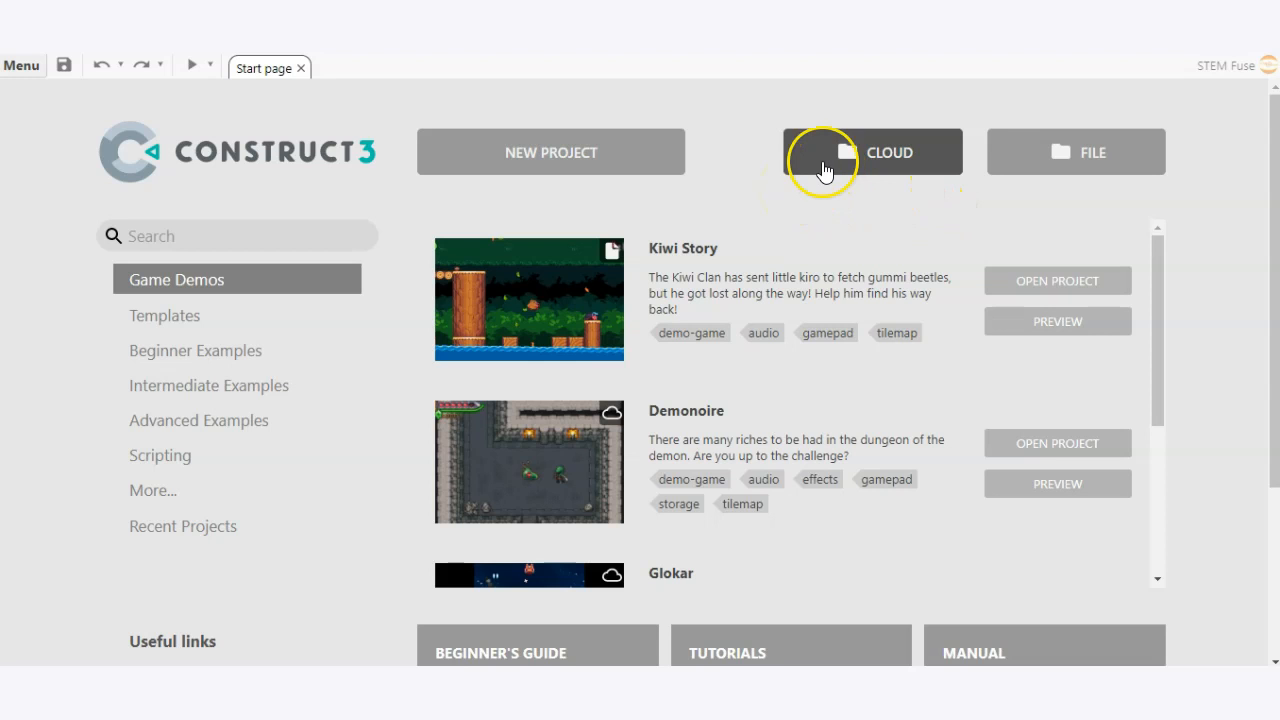
Step: Choose Cloud open and sign in with the listed Google account
click(872, 152)
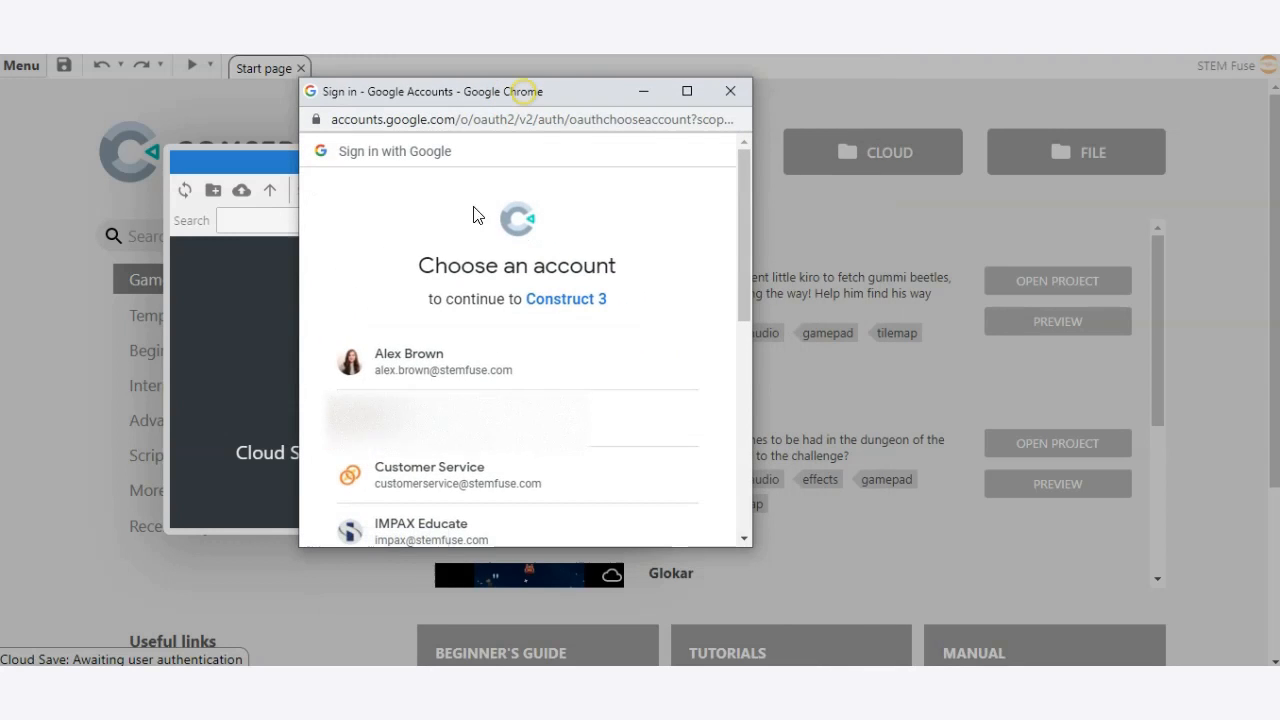
click(443, 361)
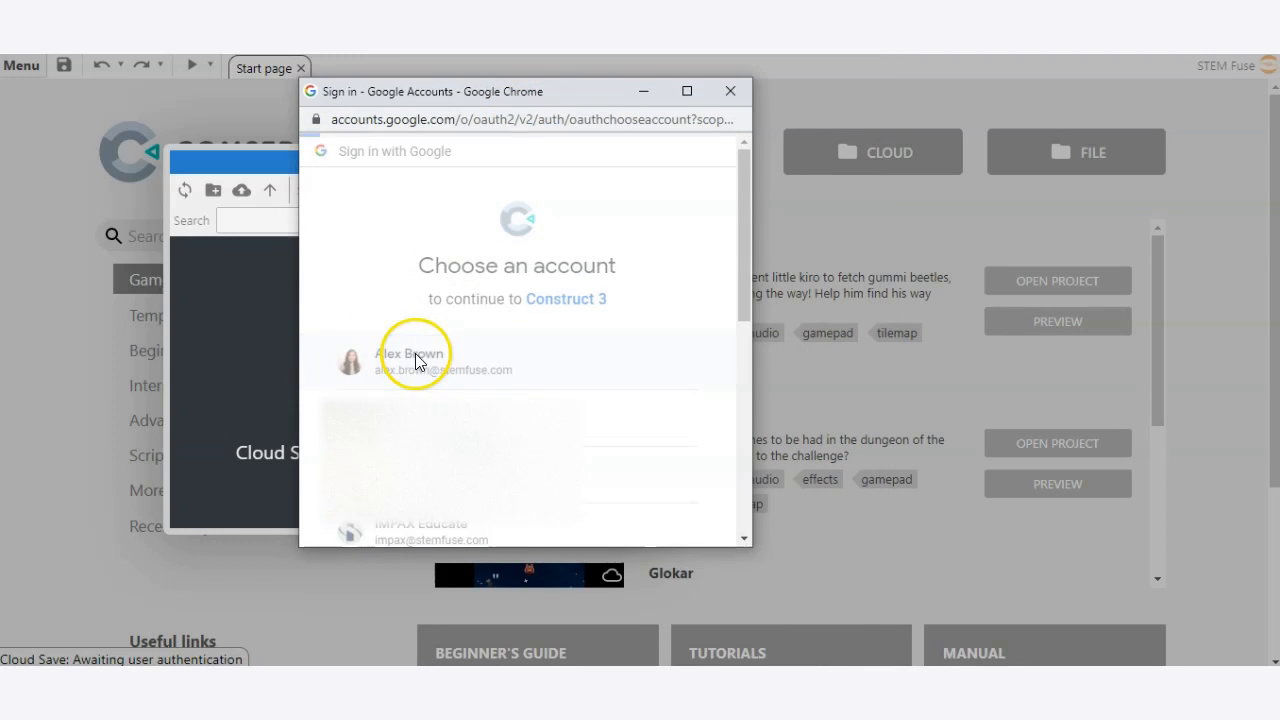
click(417, 360)
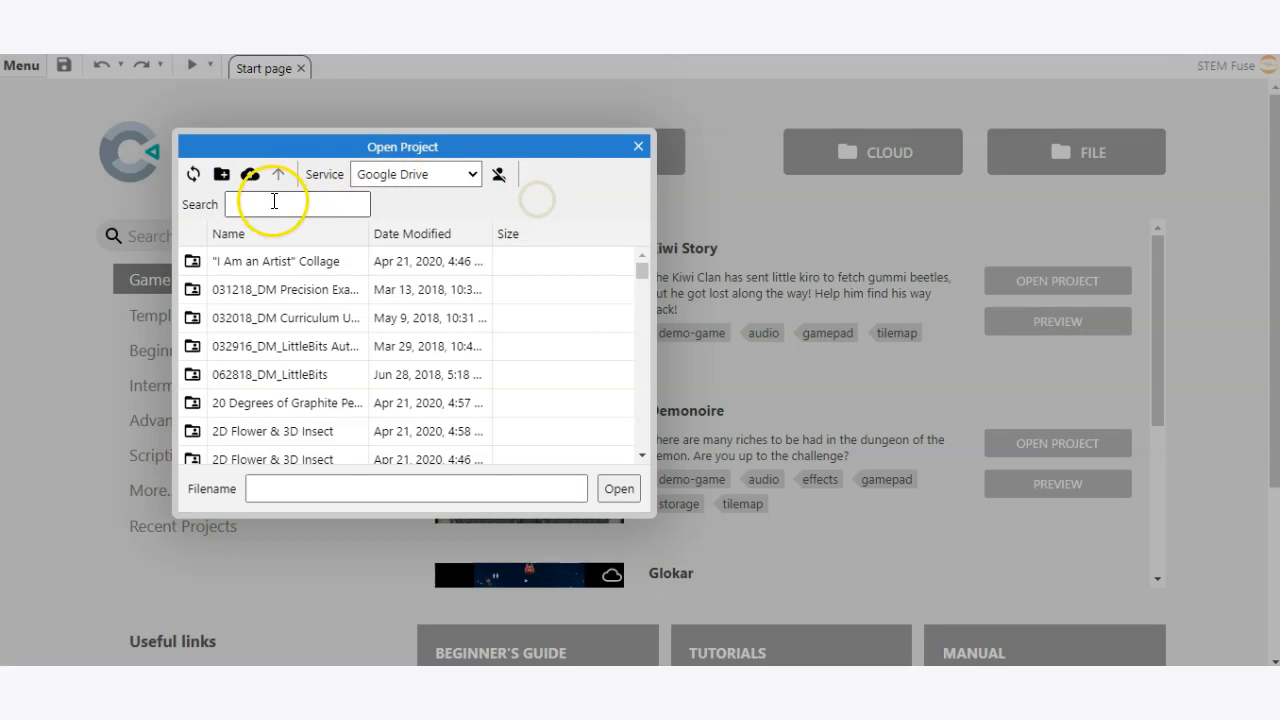
Step: Browse to the projects folder on Google Drive and open Cat & Mouse.c3p
click(275, 261)
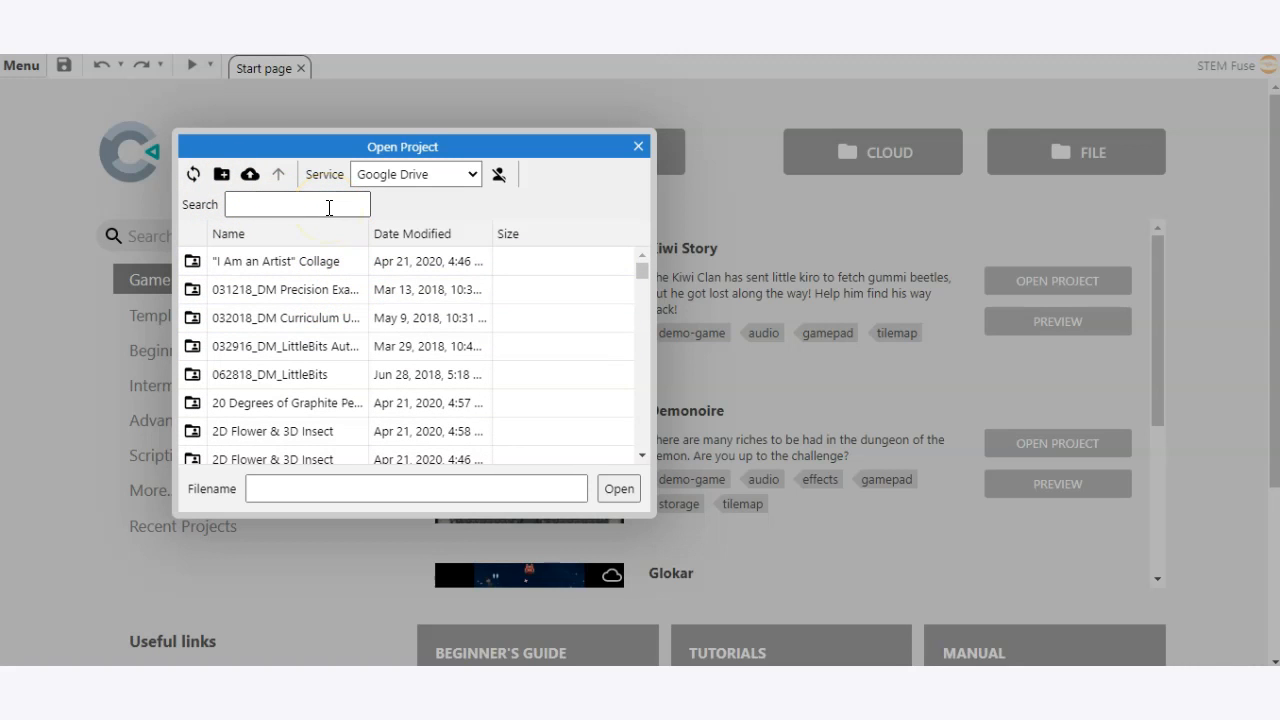
click(258, 289)
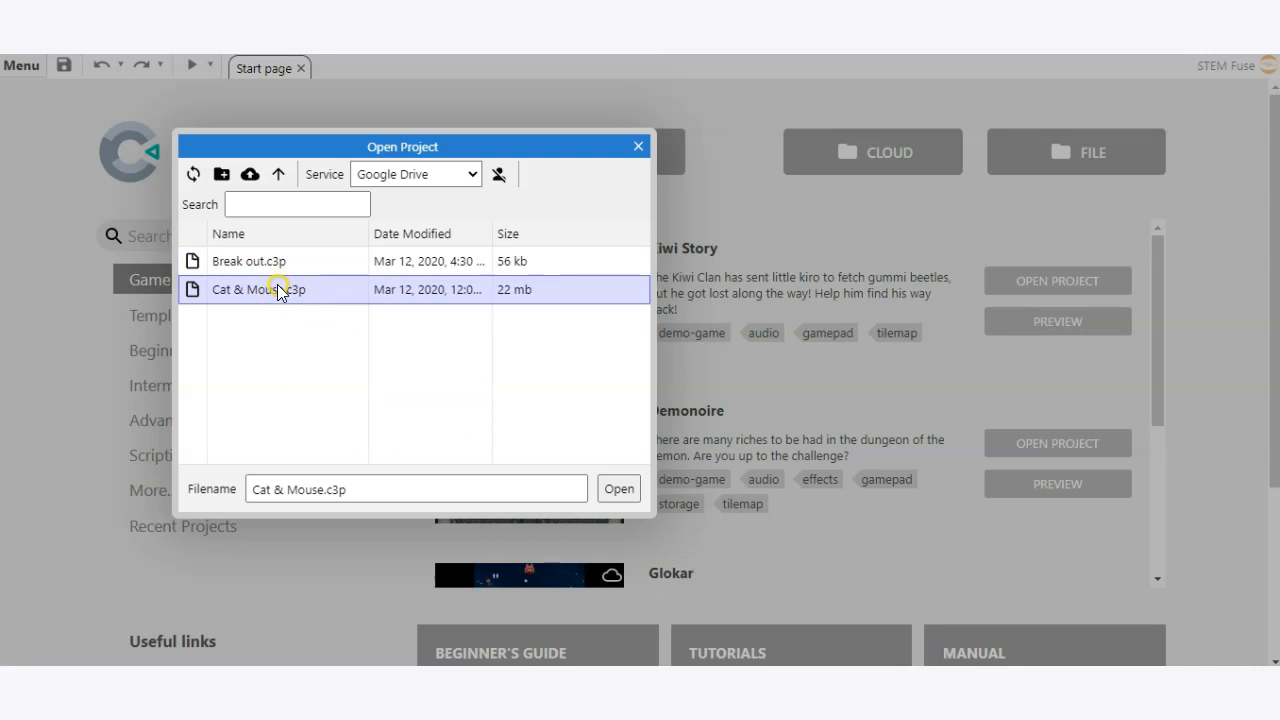
click(297, 204)
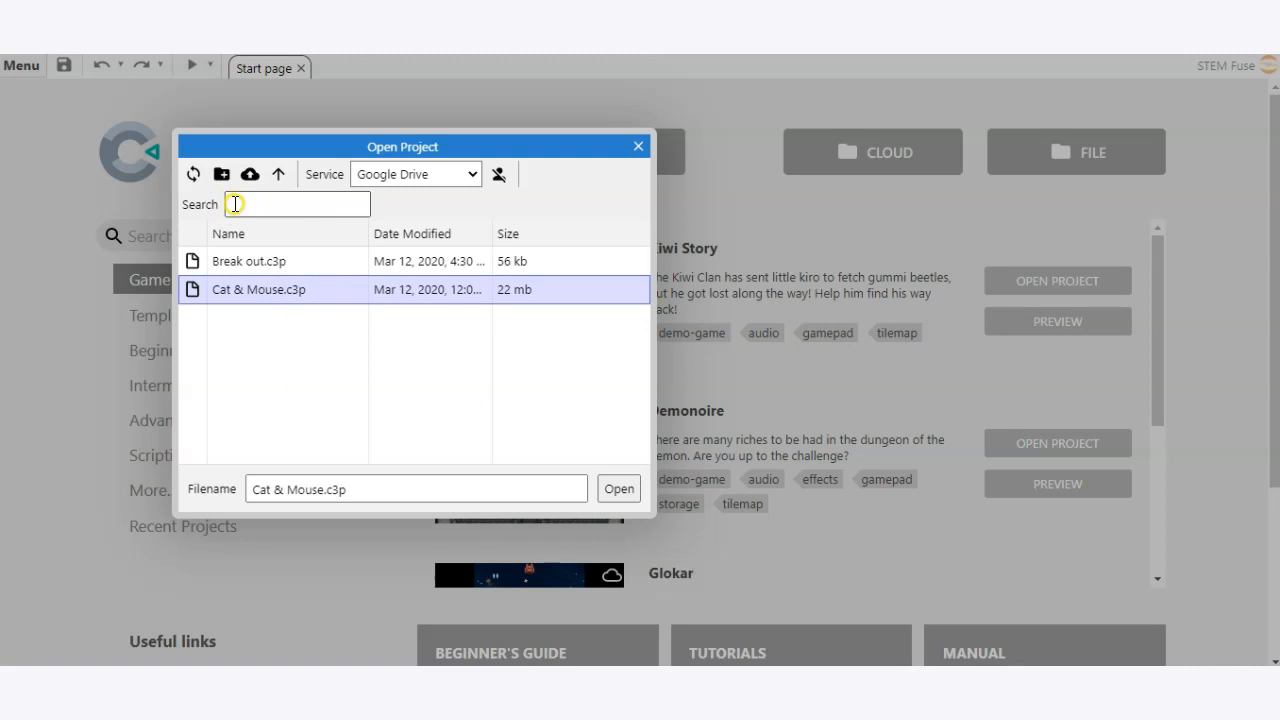
click(618, 489)
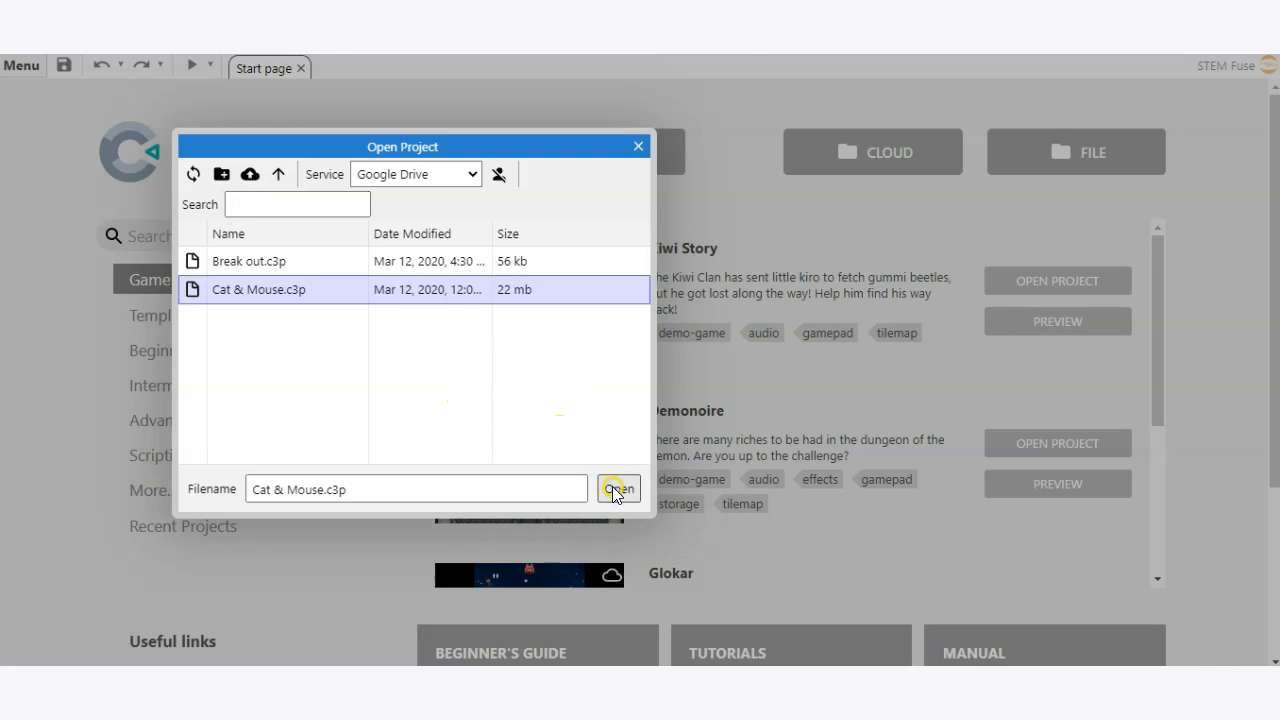
click(617, 489)
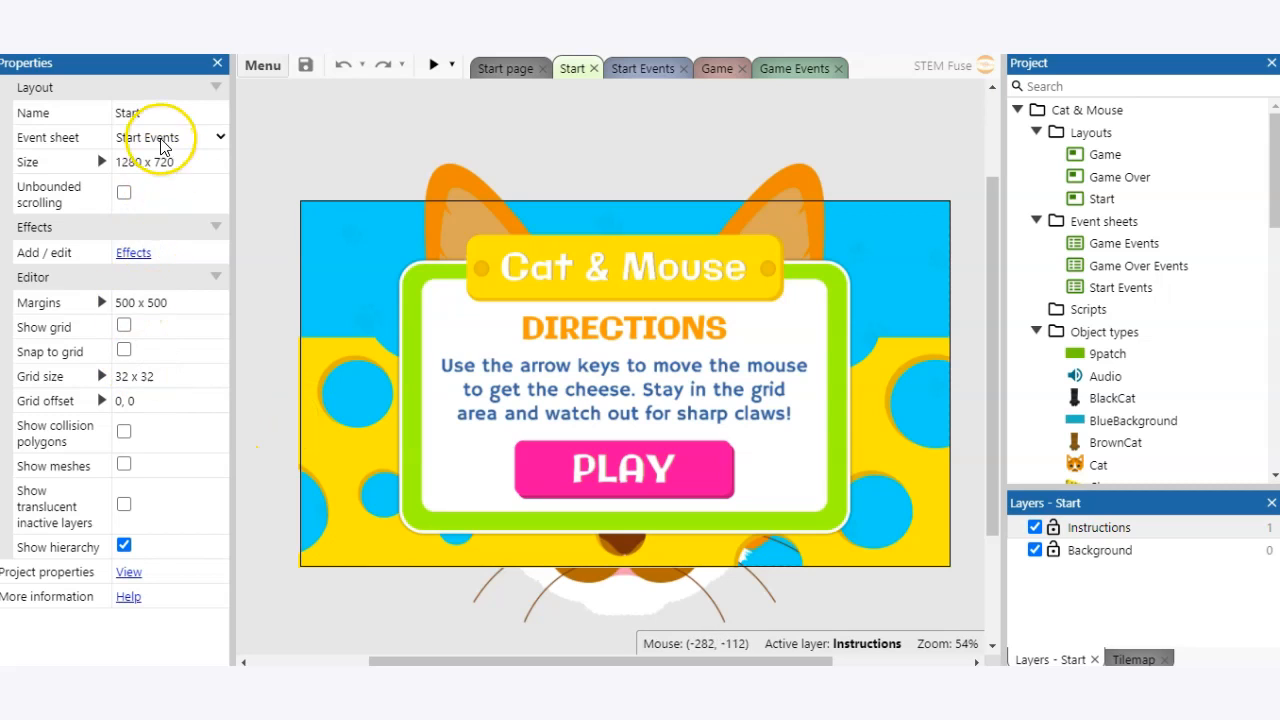
Step: From the main menu, choose Cloud save for Google Drive
click(262, 65)
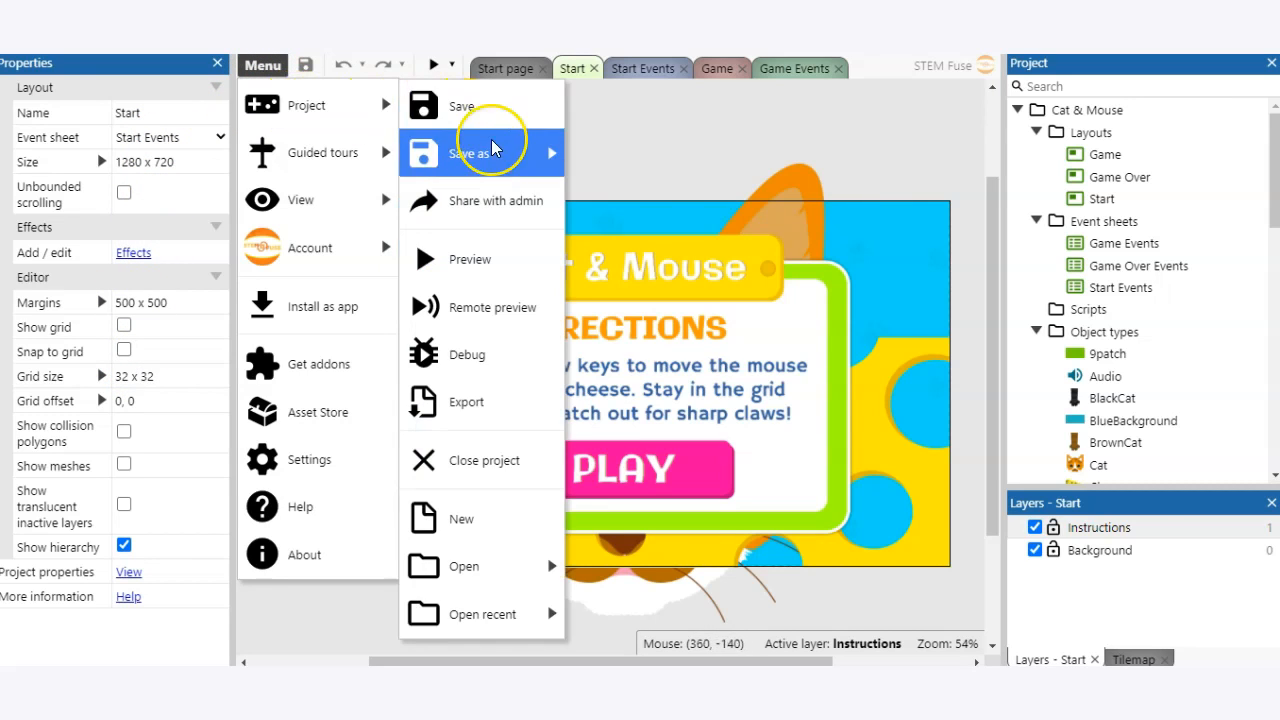
mouse_move(469, 153)
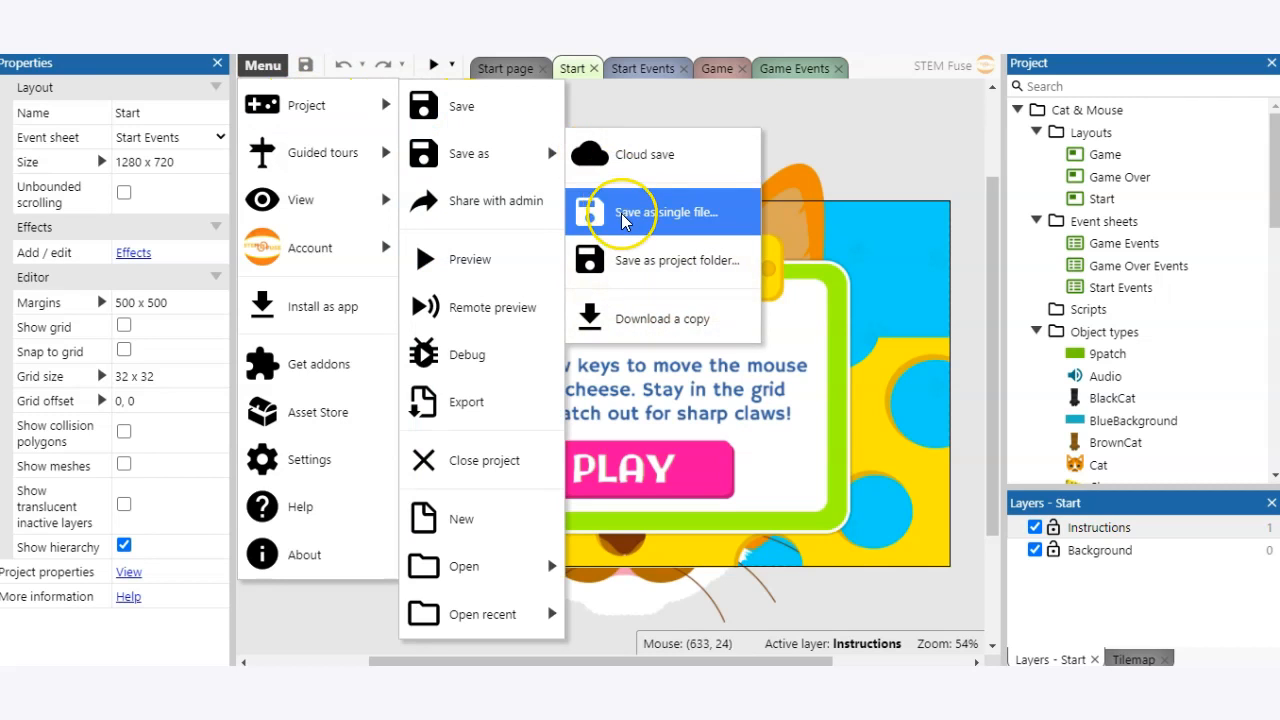
mouse_move(640, 155)
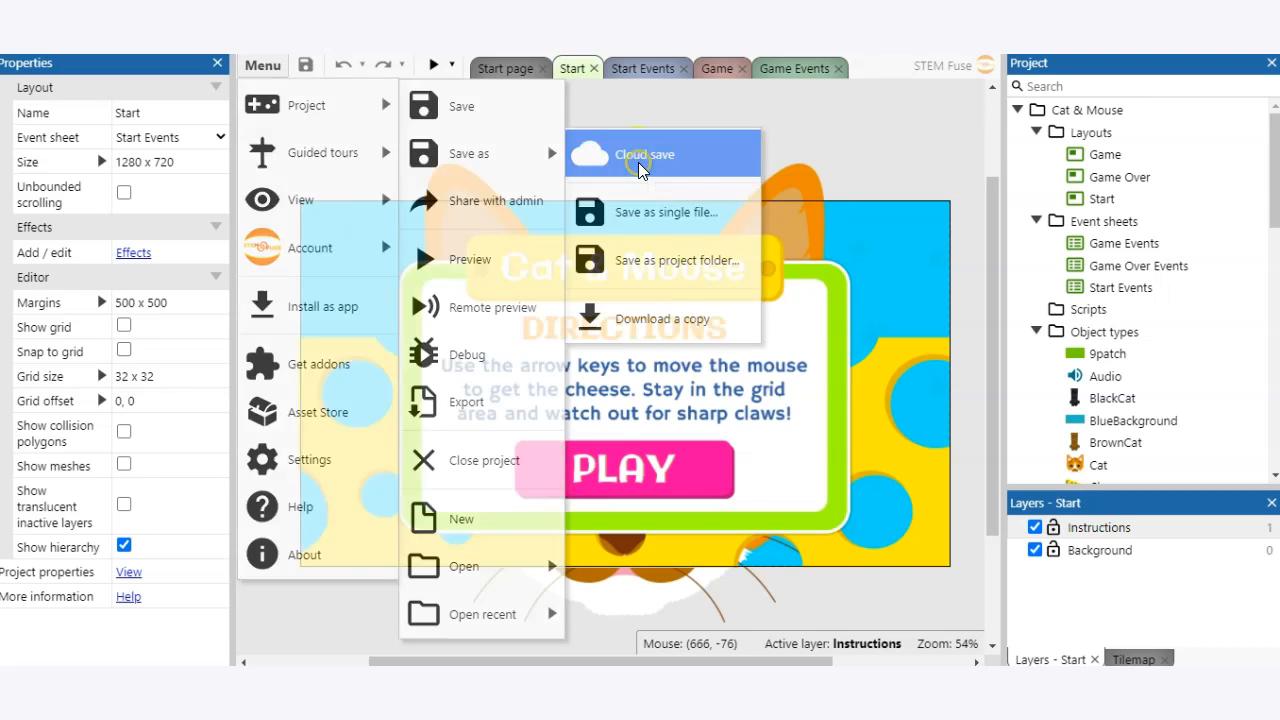
click(645, 154)
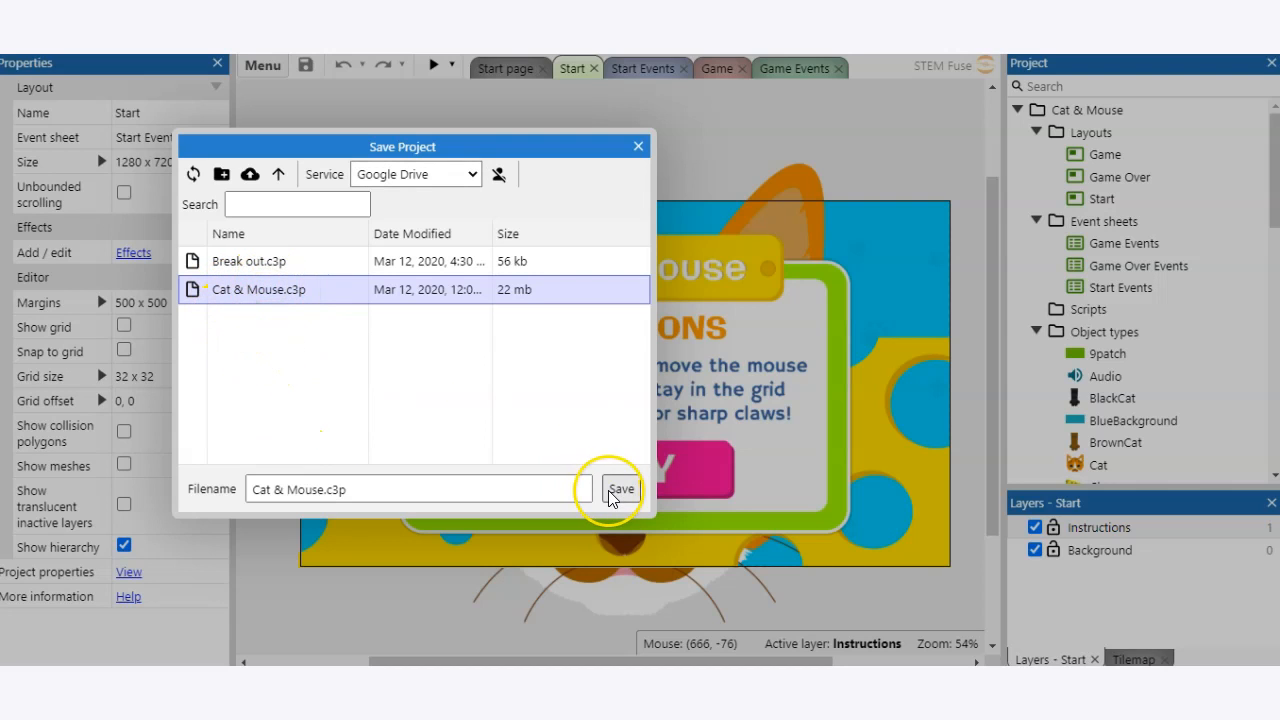
Step: Save as Cat & Mouse.c3p, confirm overwriting, and close the project
click(621, 489)
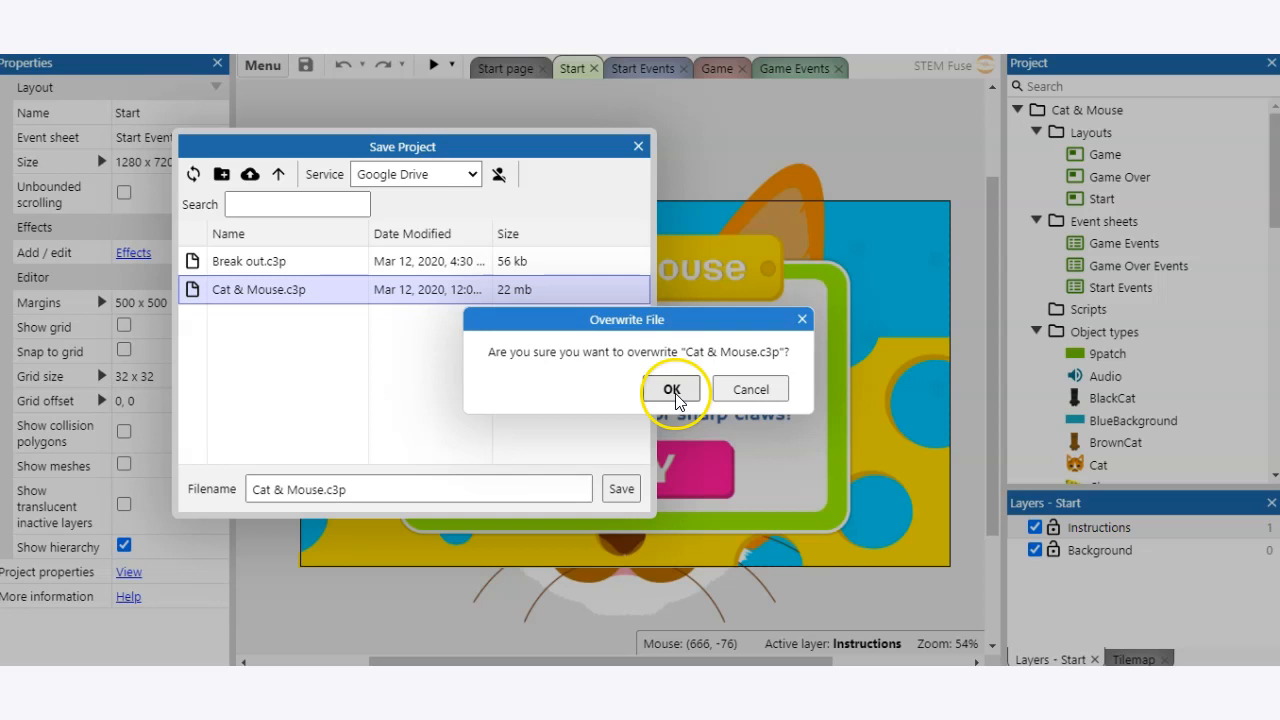
click(671, 389)
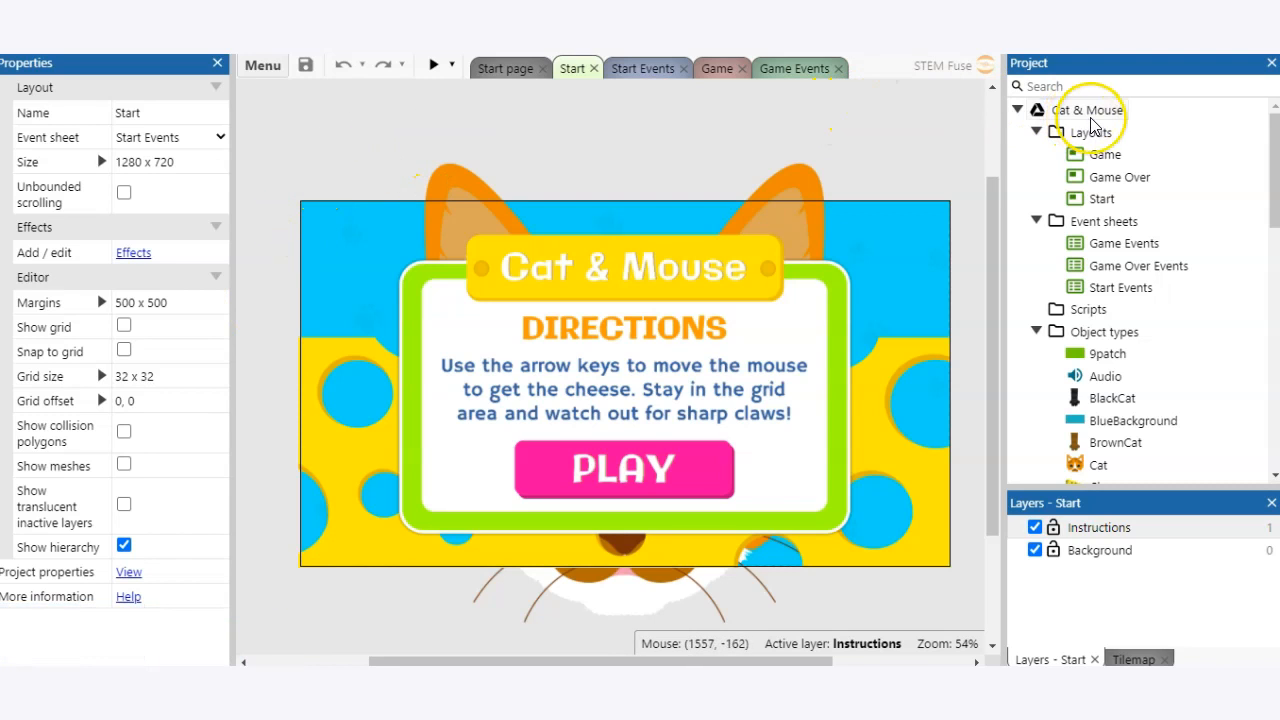
click(1089, 110)
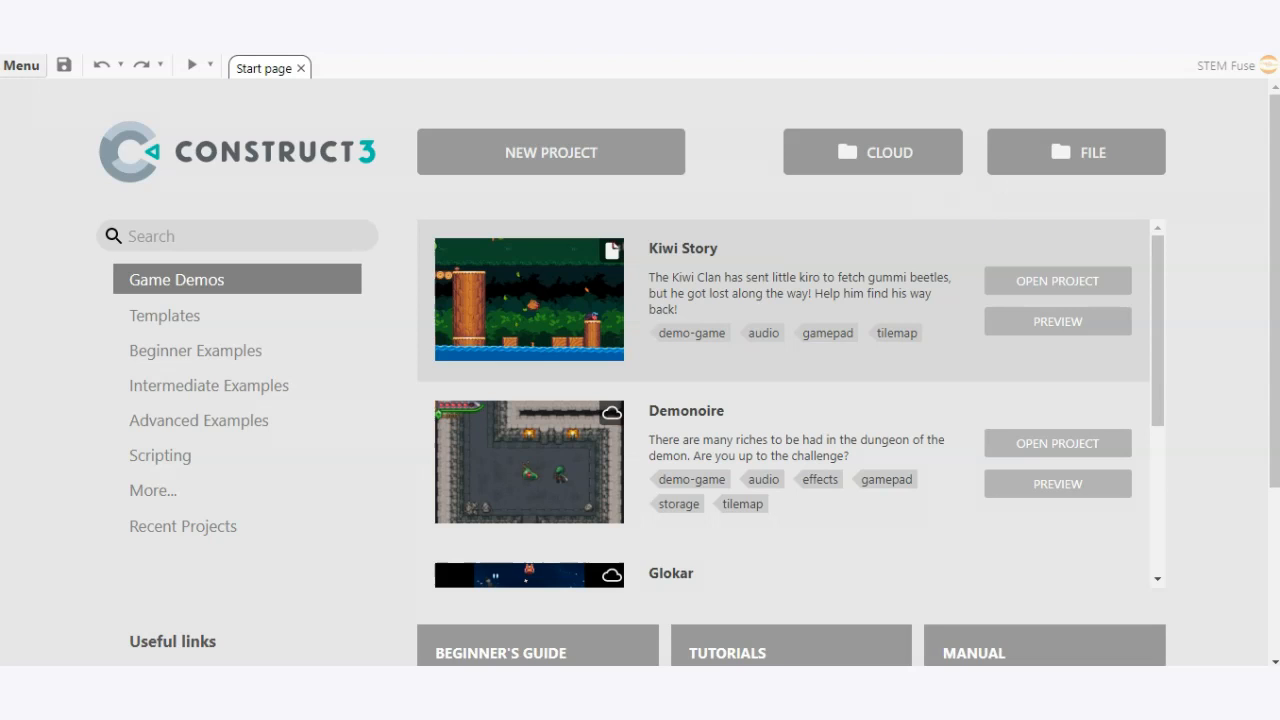
mouse_move(950, 230)
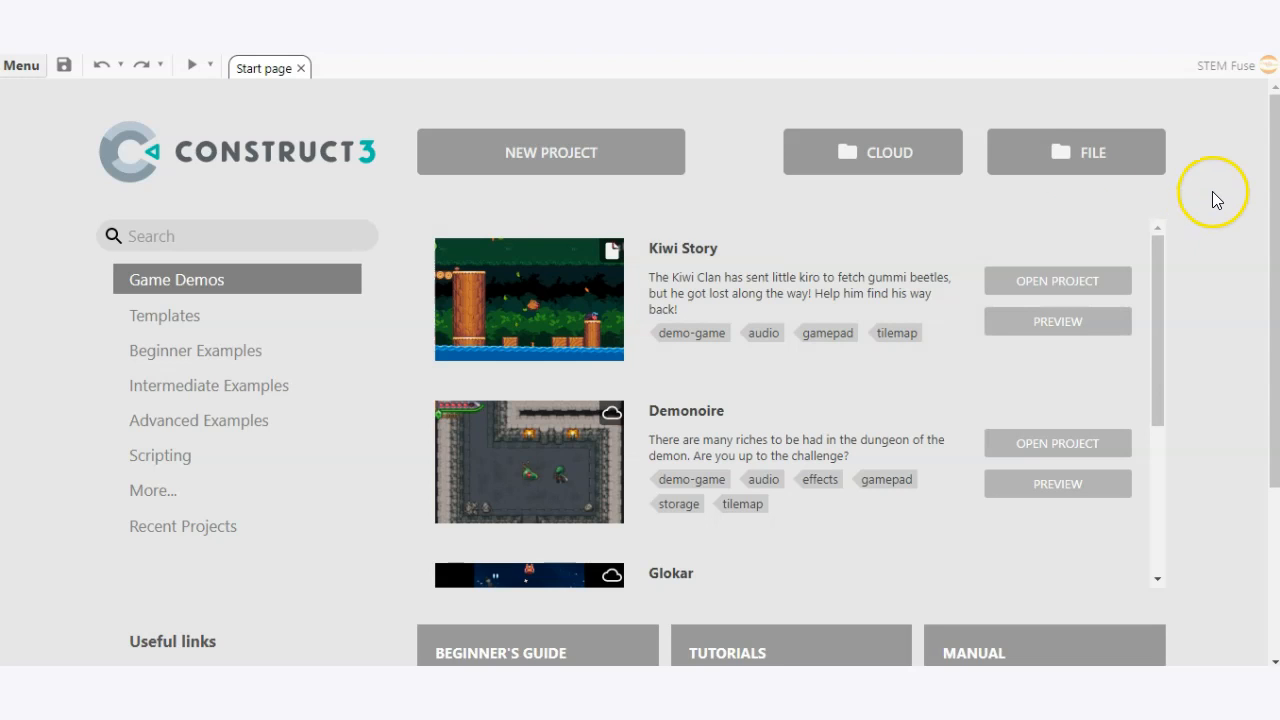
mouse_move(1200, 145)
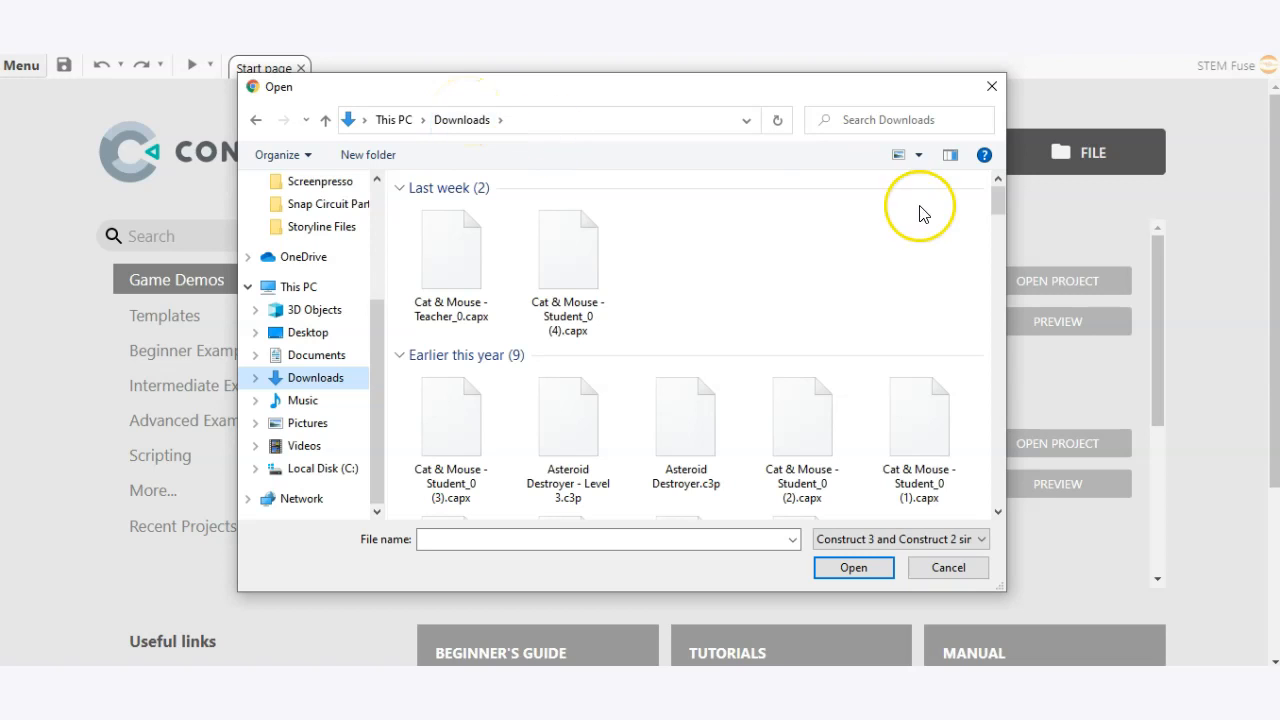
mouse_move(682, 250)
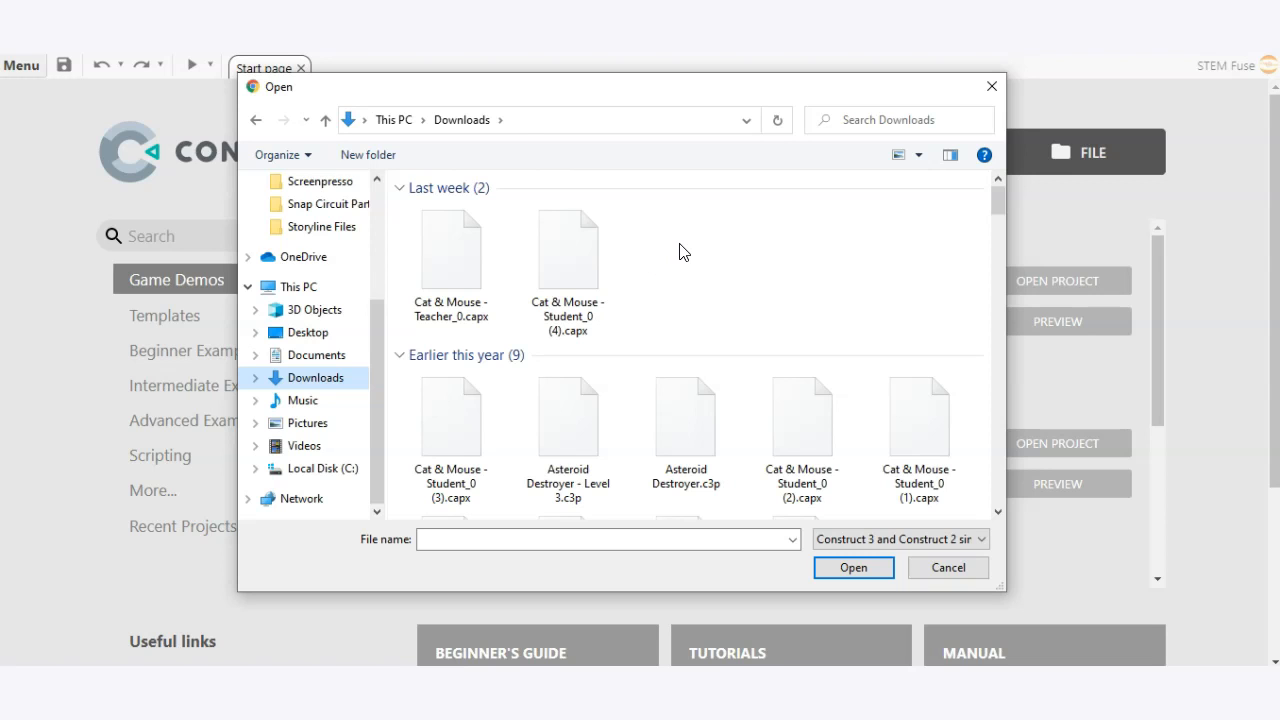
Step: Select Cat & Mouse - Teacher_0.capx in Downloads and open it
click(451, 250)
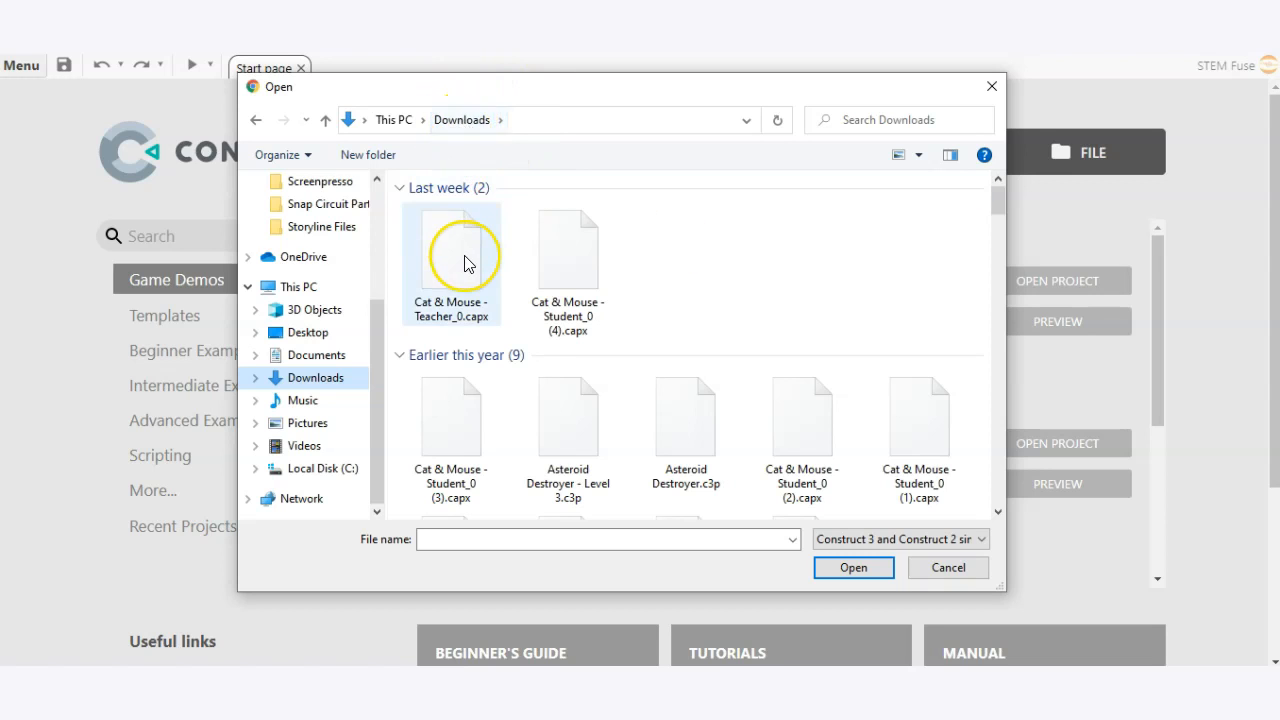
click(451, 250)
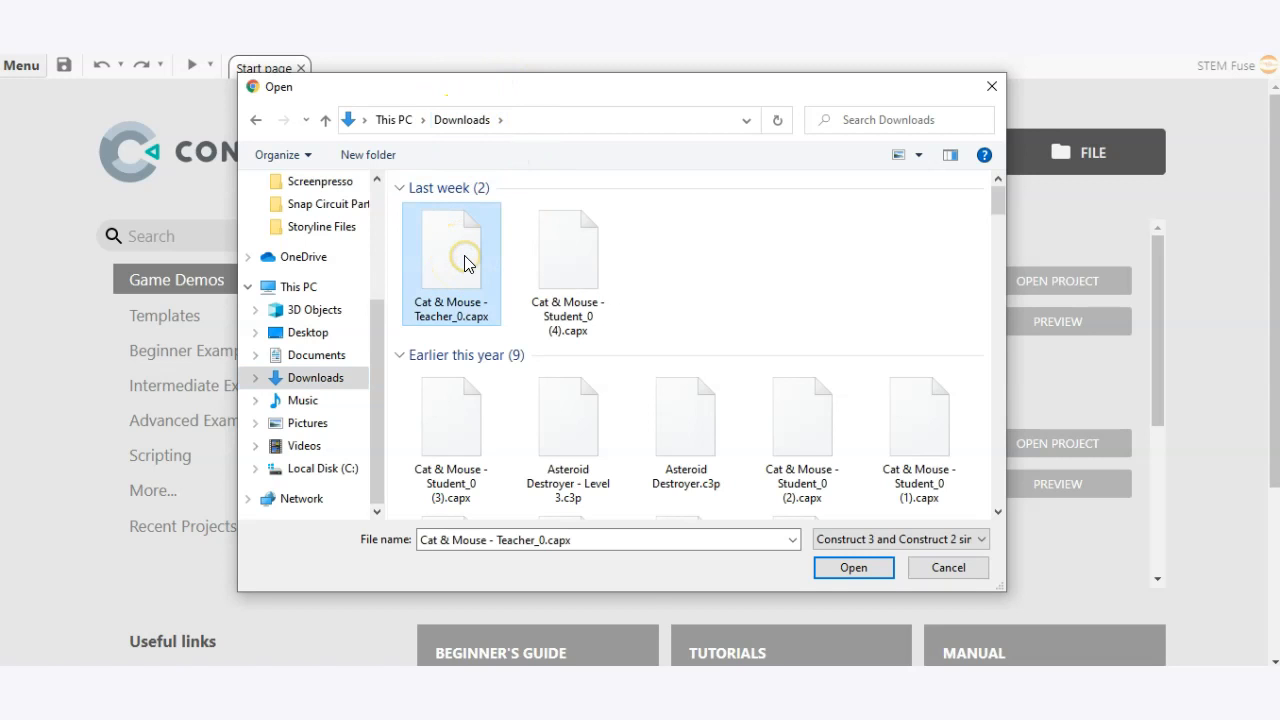
click(852, 567)
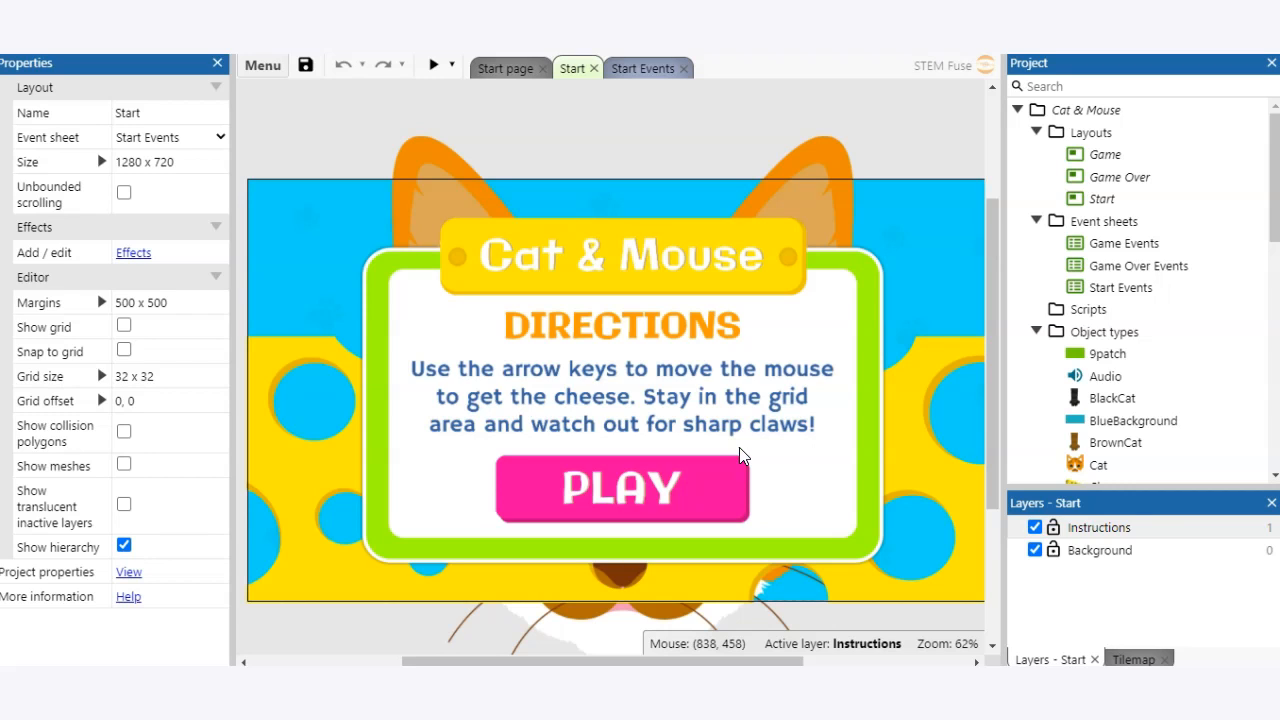
mouse_move(428, 168)
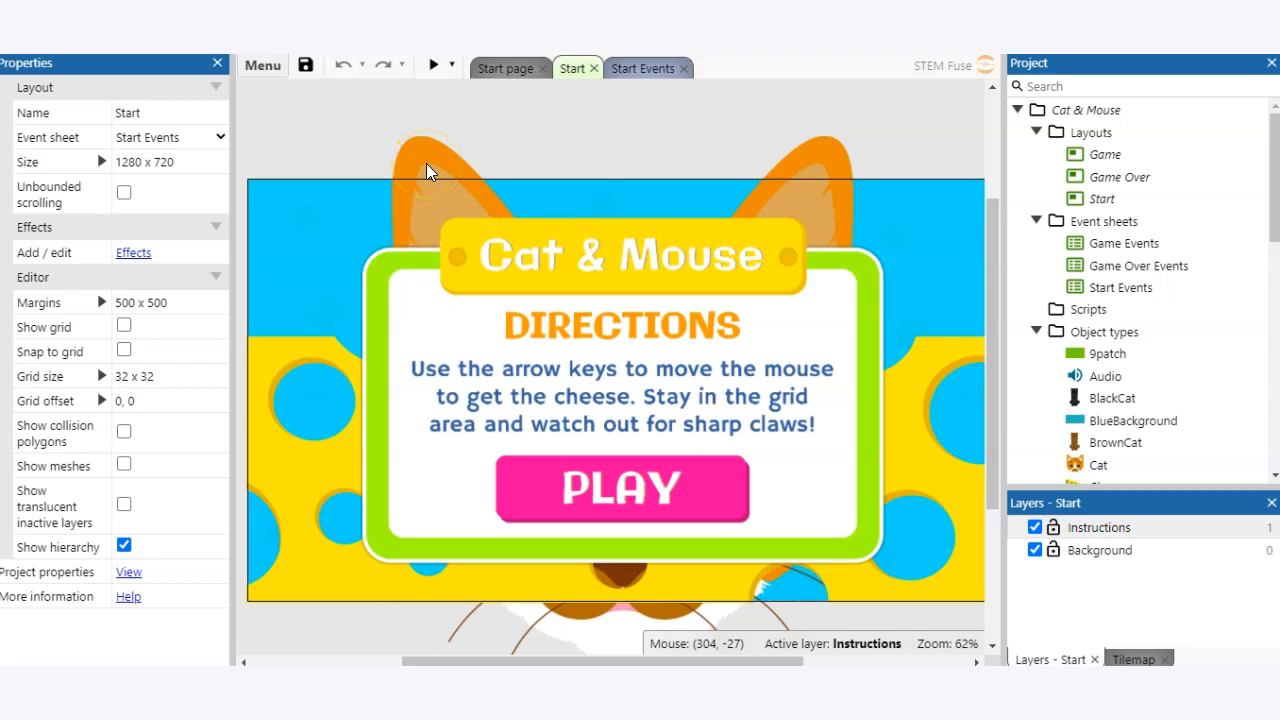
Step: Download a copy of the project via Menu > Project > Save as, confirming with OK
click(262, 65)
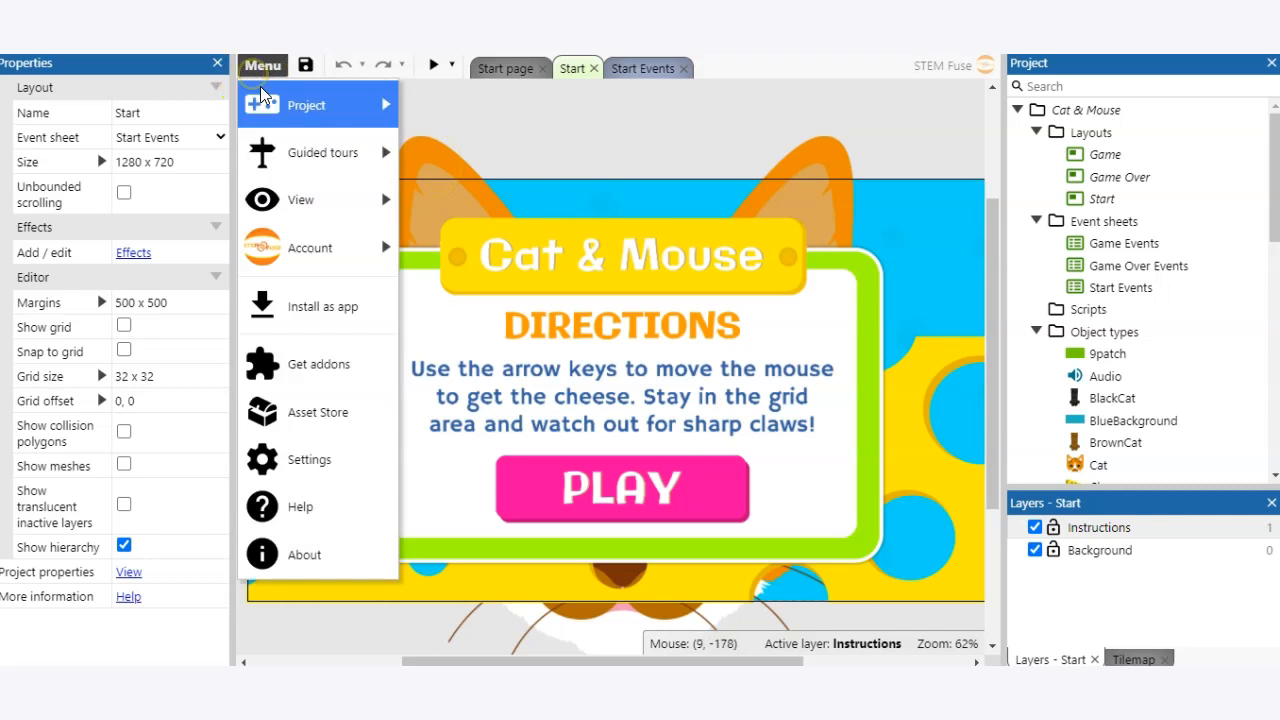
click(306, 104)
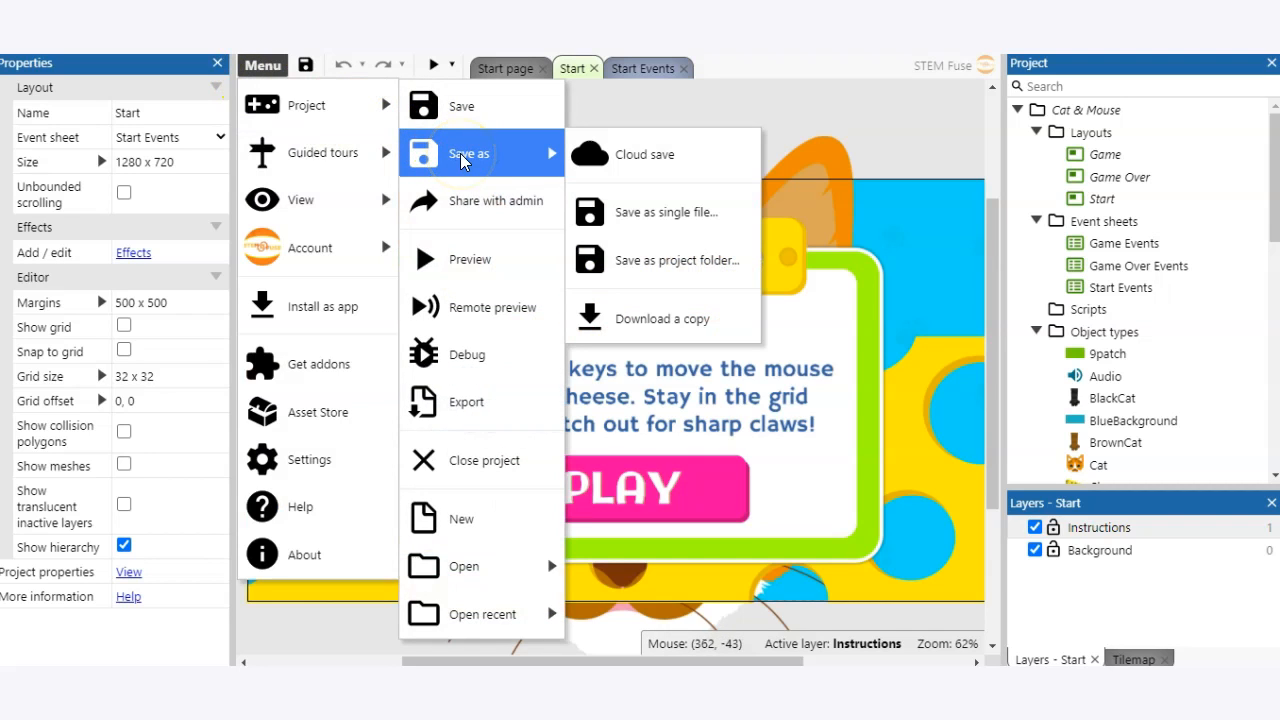
mouse_move(662, 318)
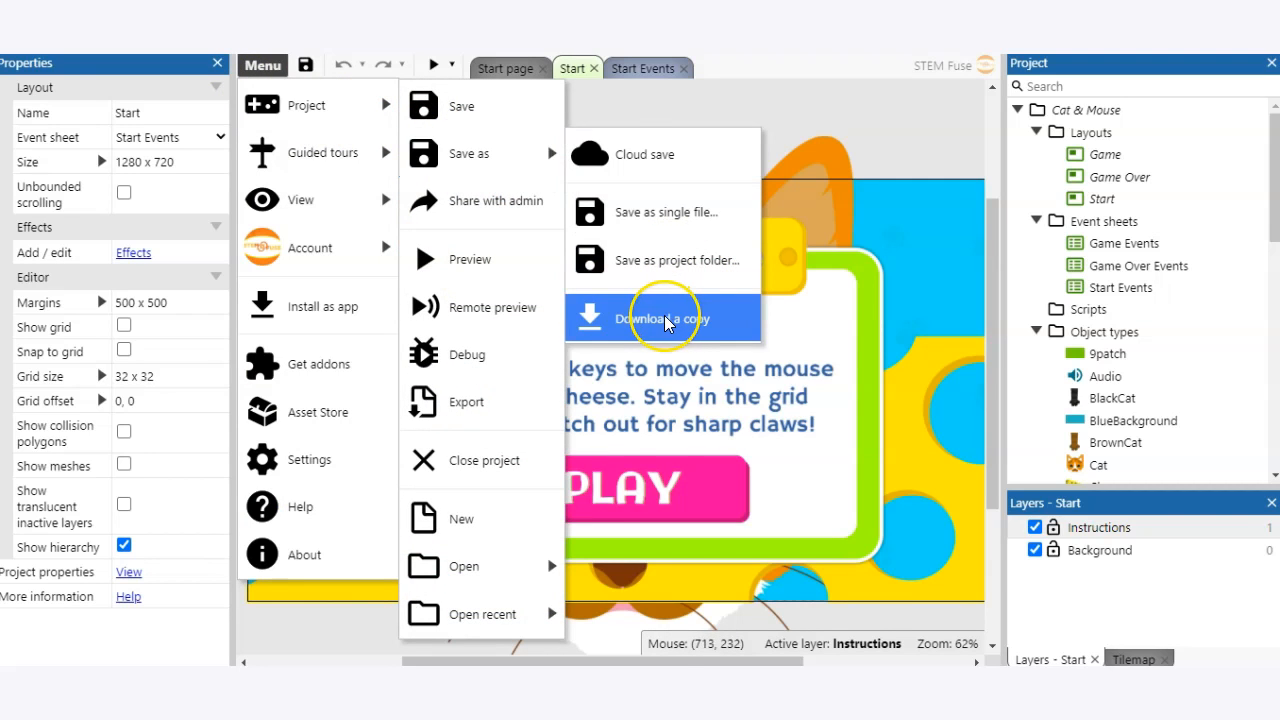
mouse_move(667, 323)
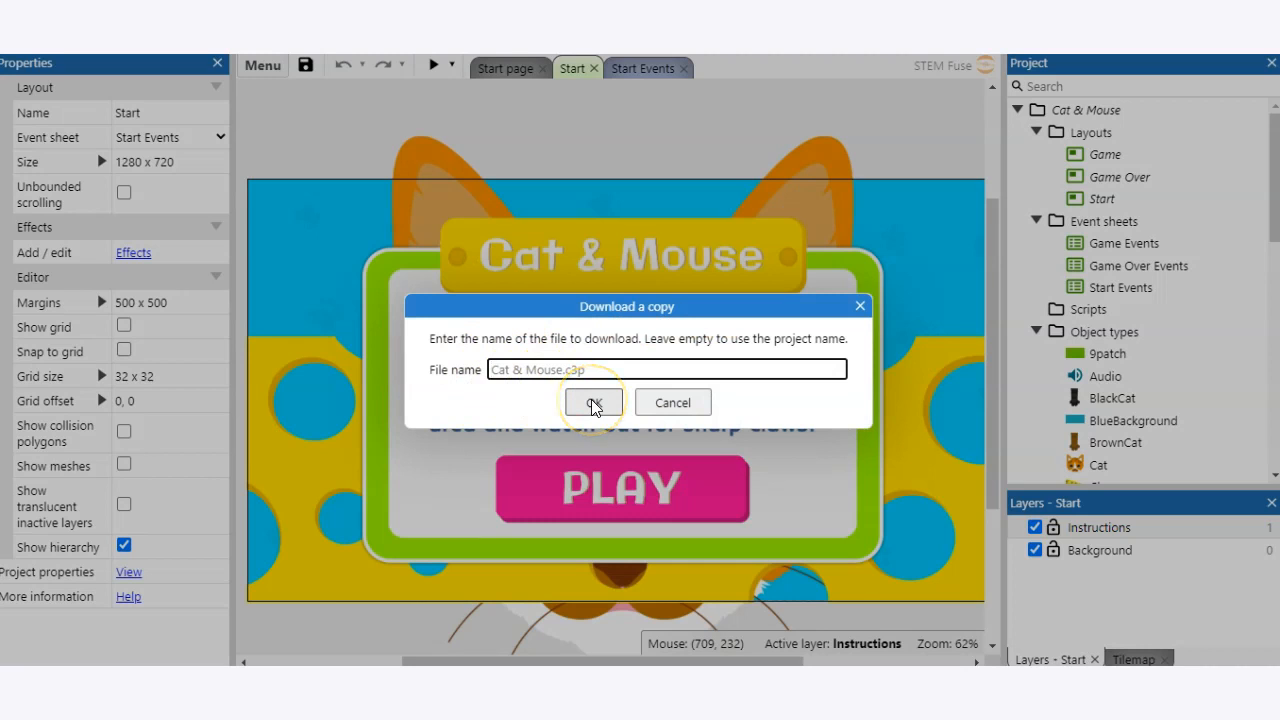
click(592, 402)
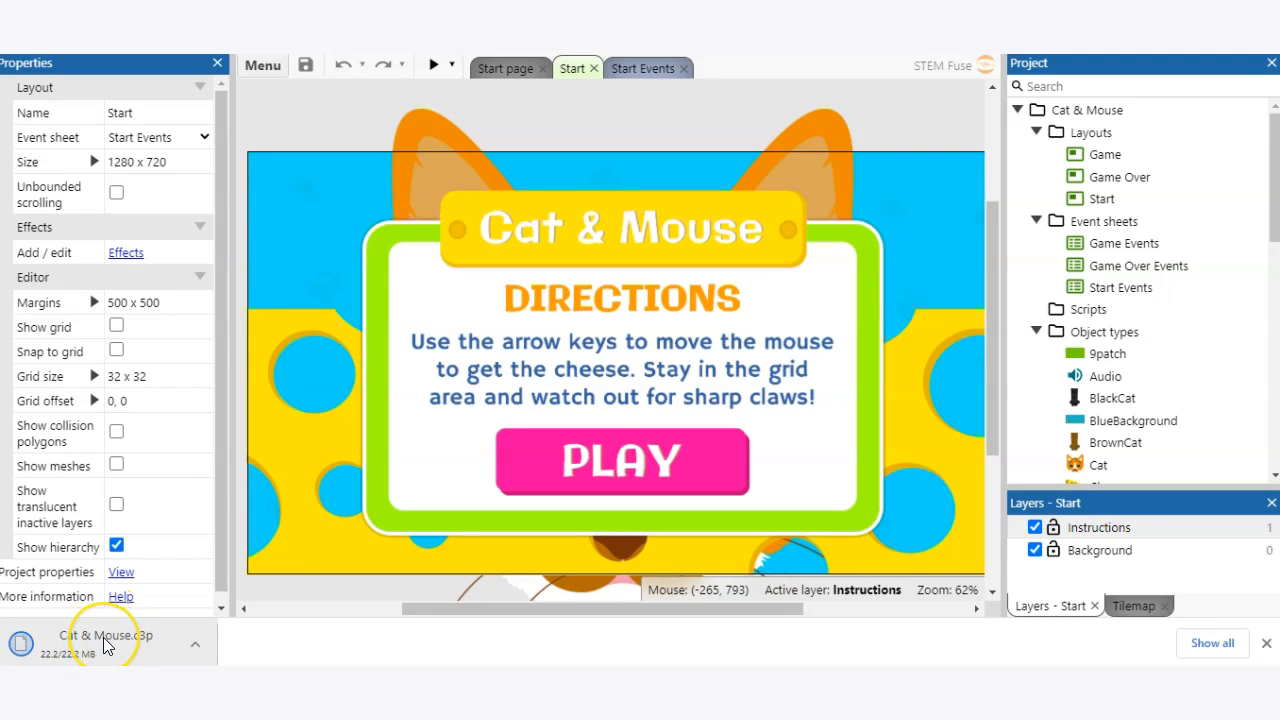
mouse_move(107, 645)
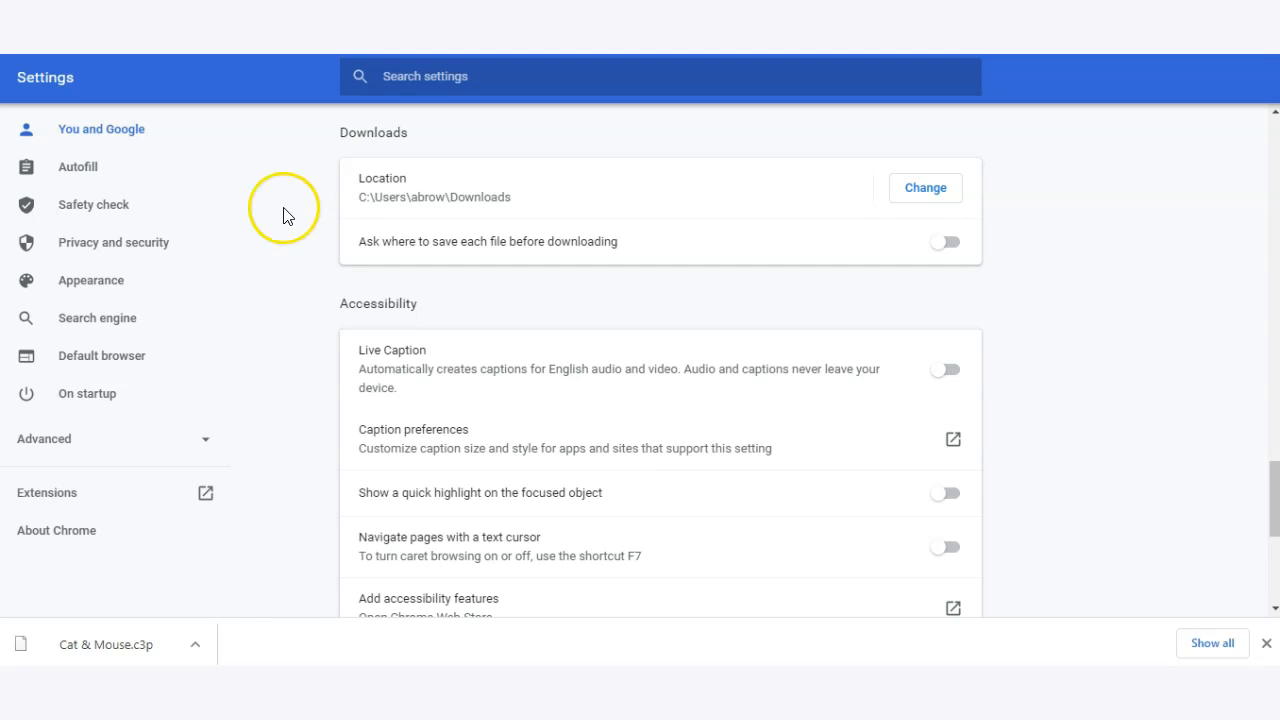
Step: Open Advanced > Downloads in Chrome settings to review the save location
click(44, 438)
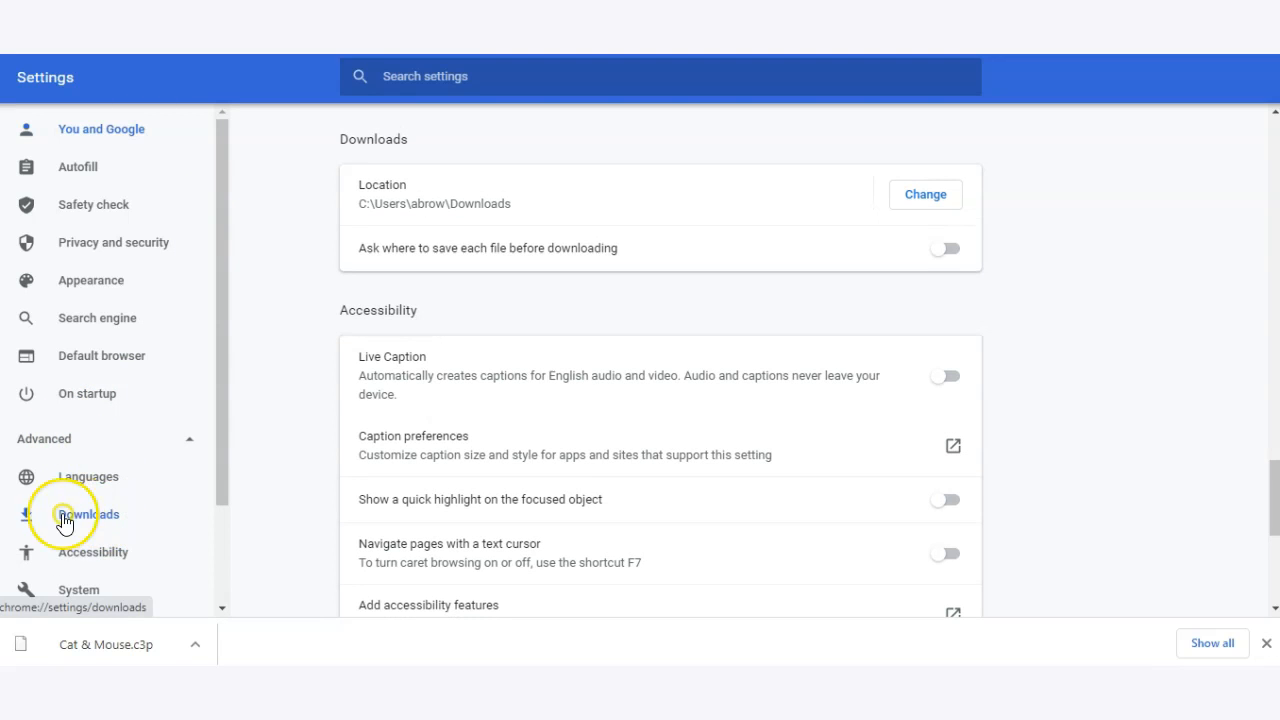
click(88, 514)
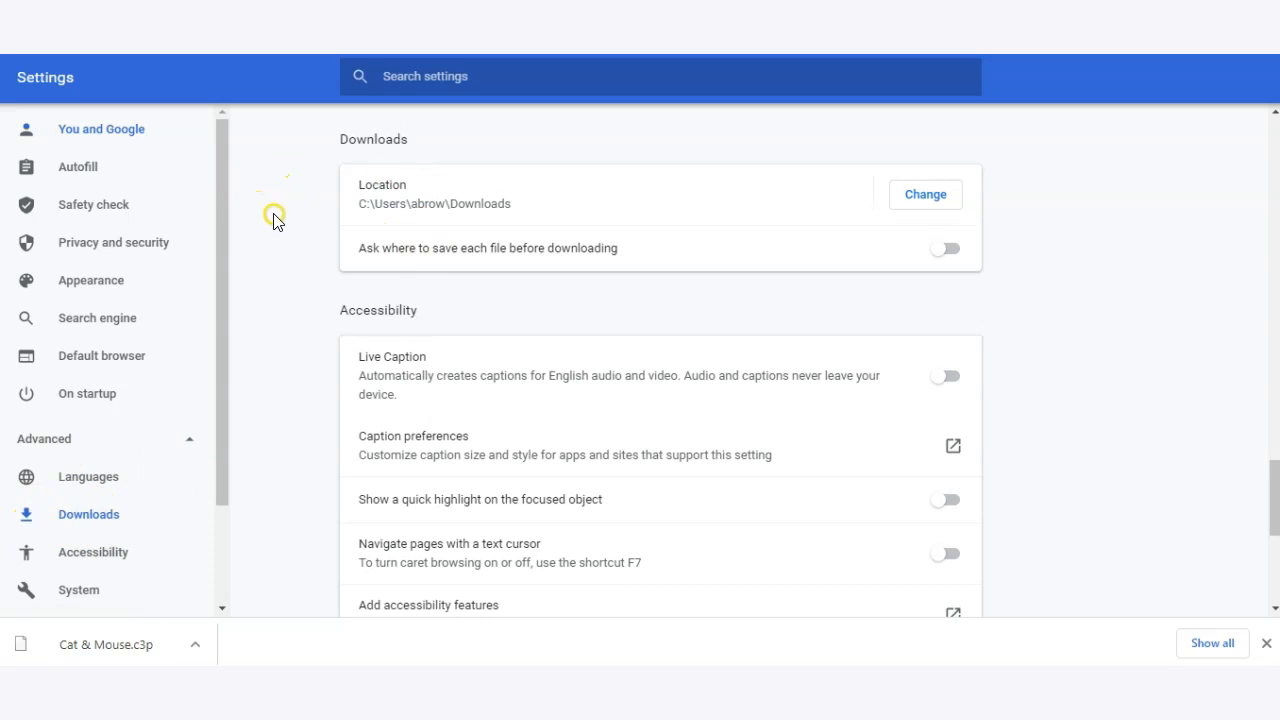
double_click(381, 185)
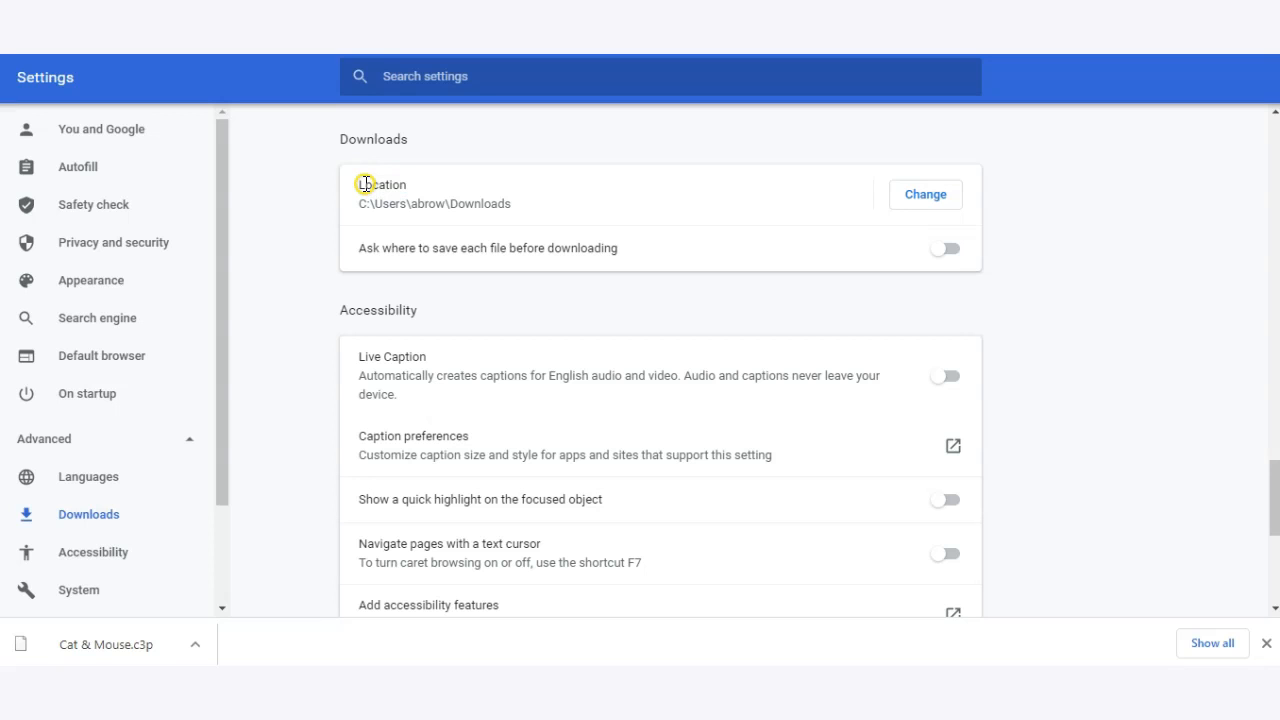
mouse_move(498, 207)
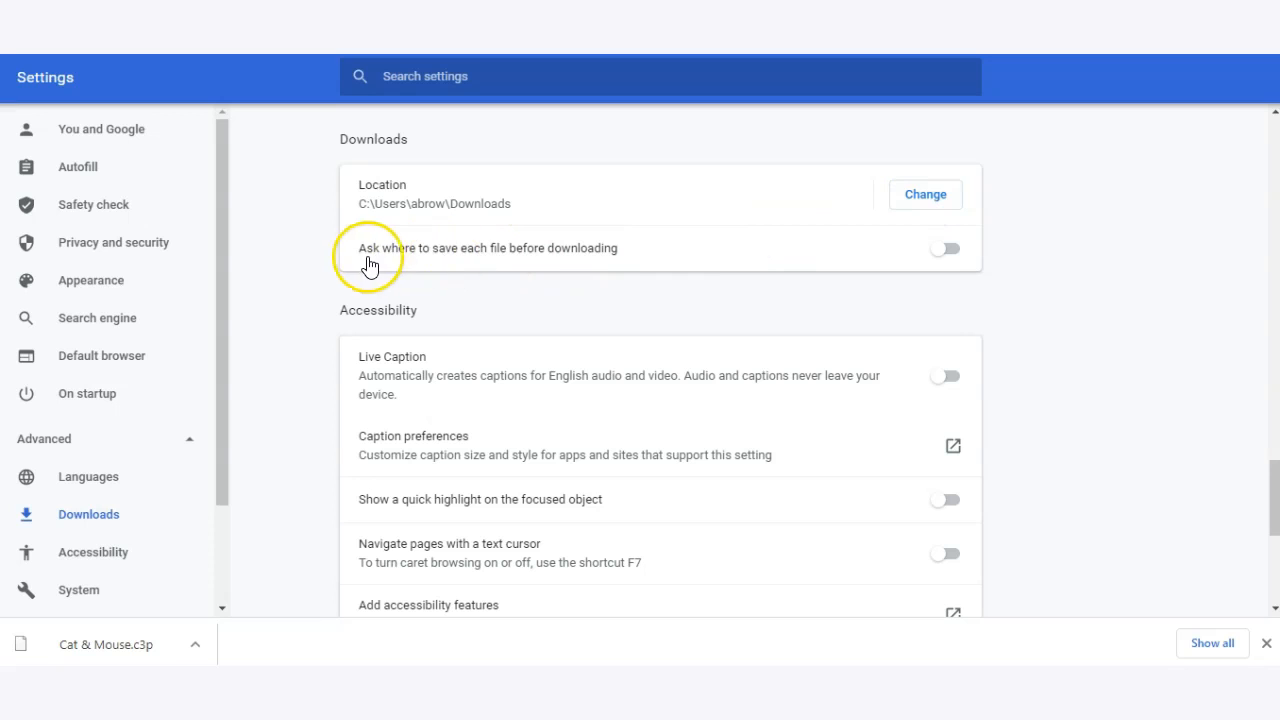
mouse_move(591, 261)
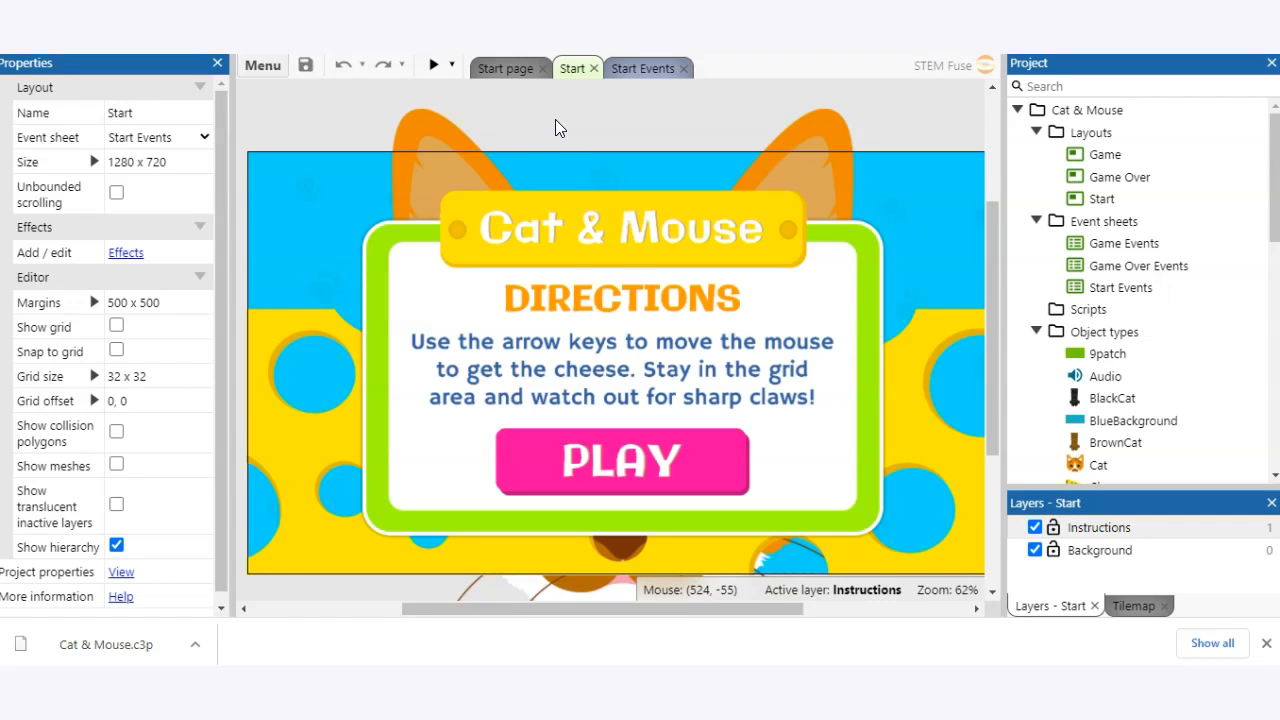
Step: Open Construct 3's main menu in the Cat & Mouse editor
click(262, 65)
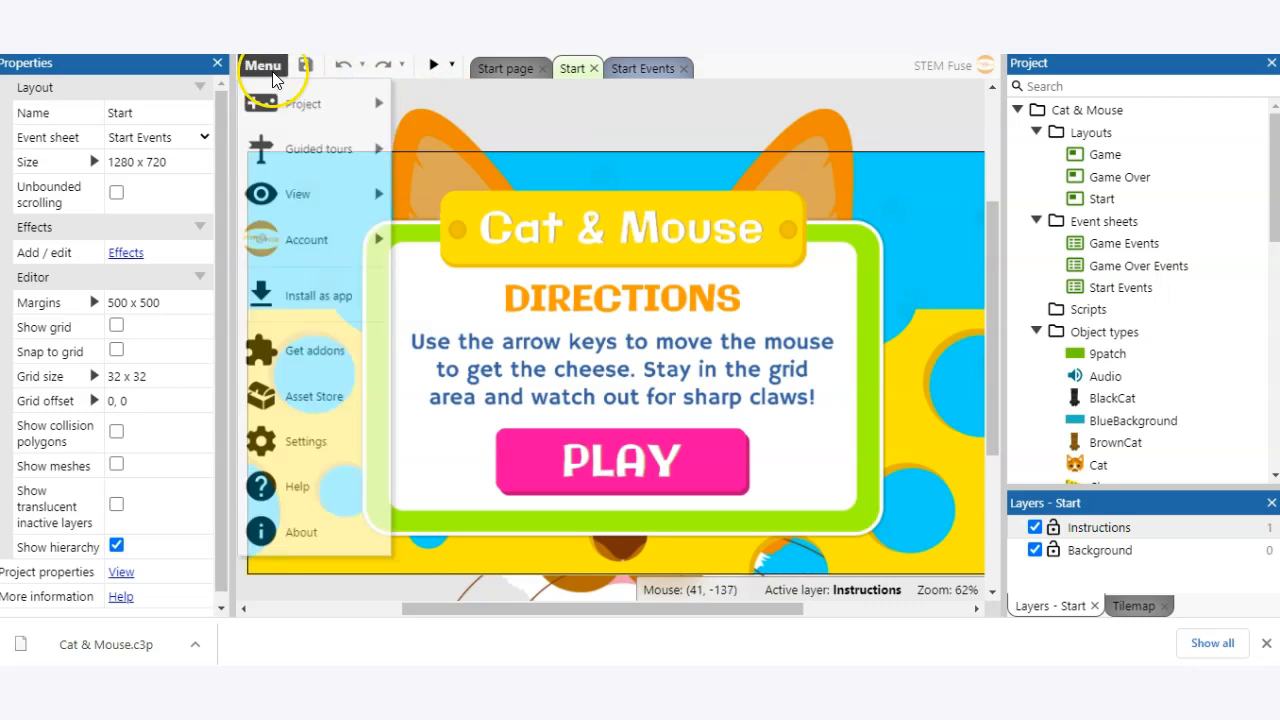